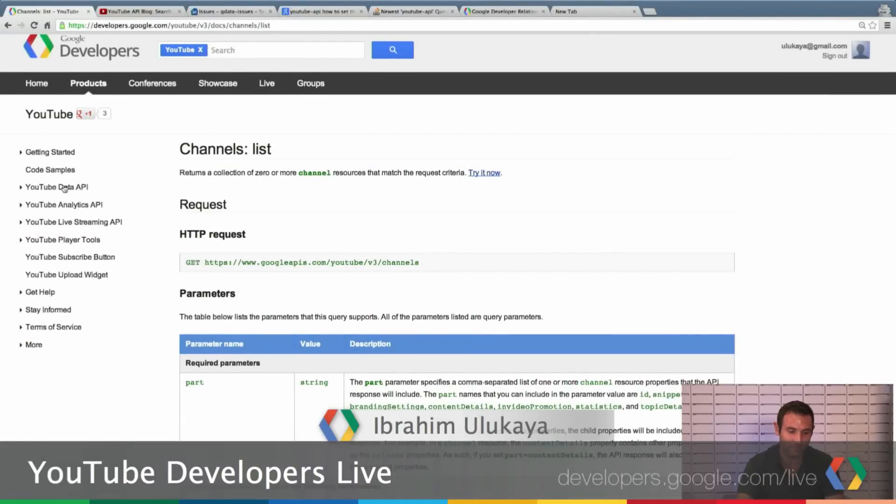
# - Expand YouTube Data API in the sidebar and its version 3.0 Getting Started topics
pyautogui.click(56, 187)
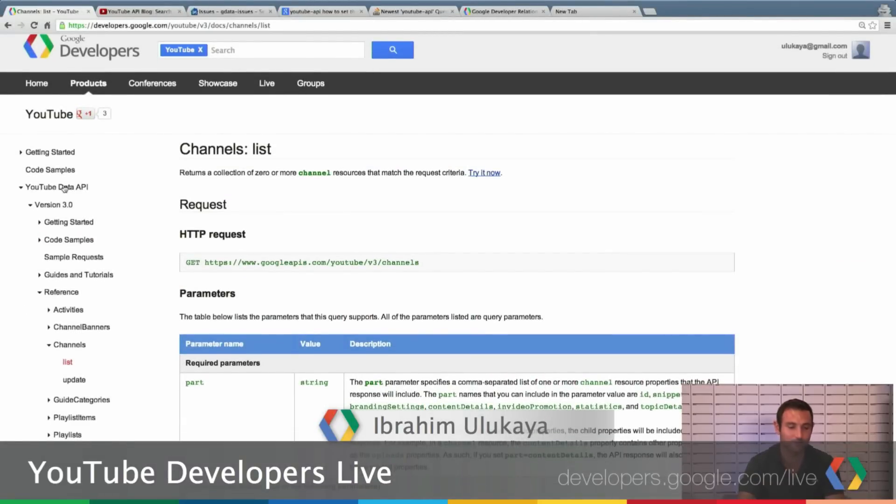
pyautogui.moveTo(125, 198)
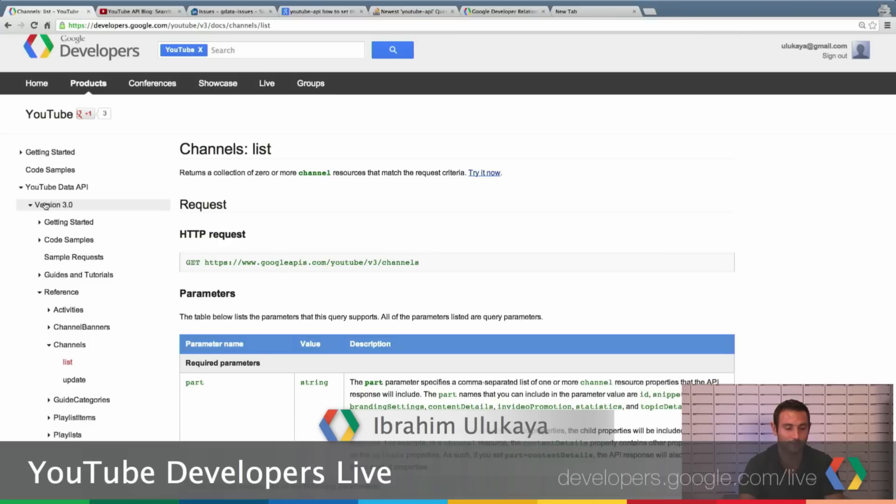
pyautogui.click(68, 222)
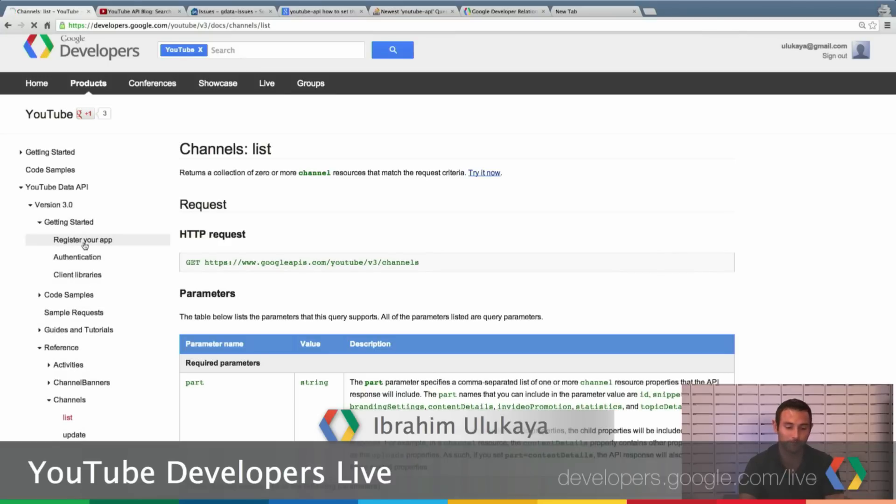
# - View the app registration, OAuth 2.0 authentication and client libraries pages, then expand Guides and Tutorials
pyautogui.click(82, 239)
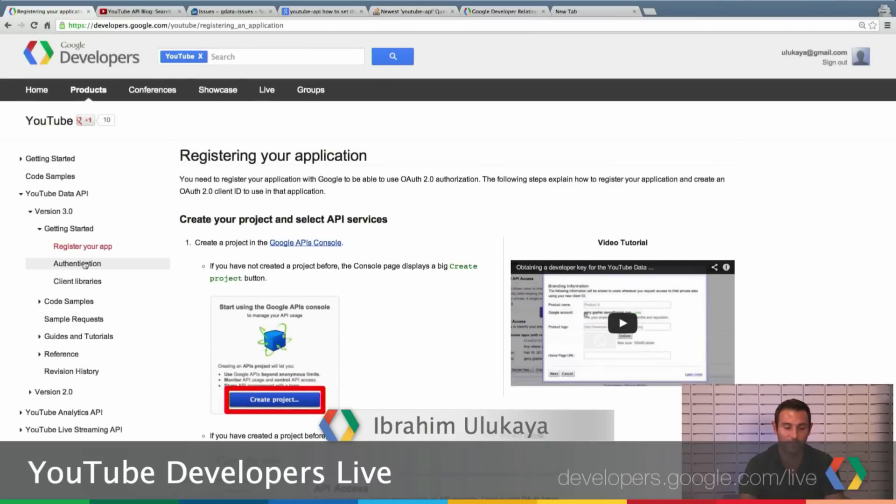
pyautogui.click(77, 263)
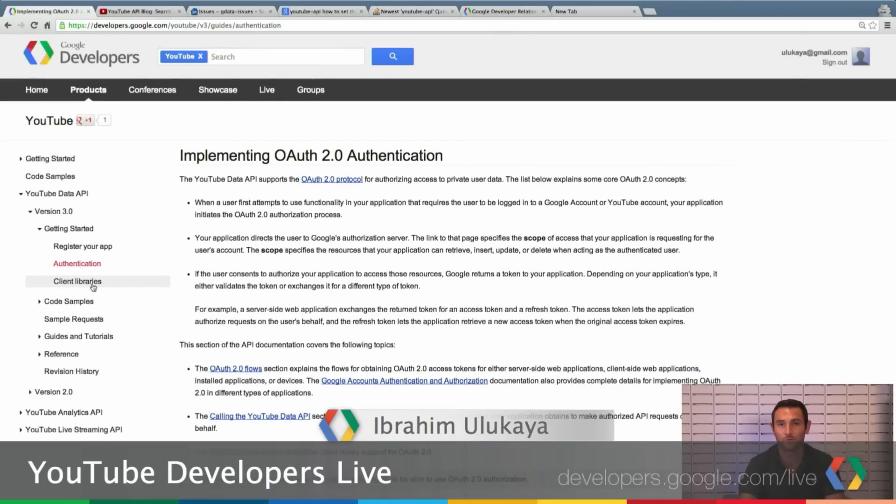
pyautogui.click(77, 281)
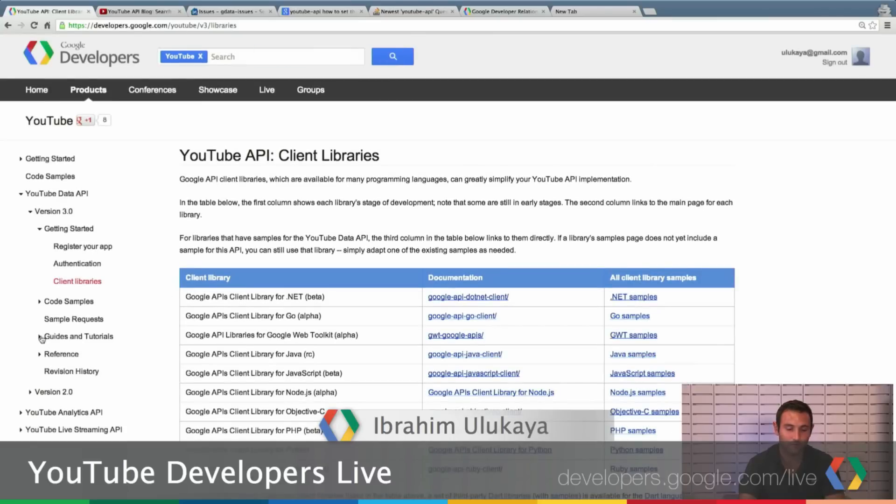
pyautogui.click(78, 336)
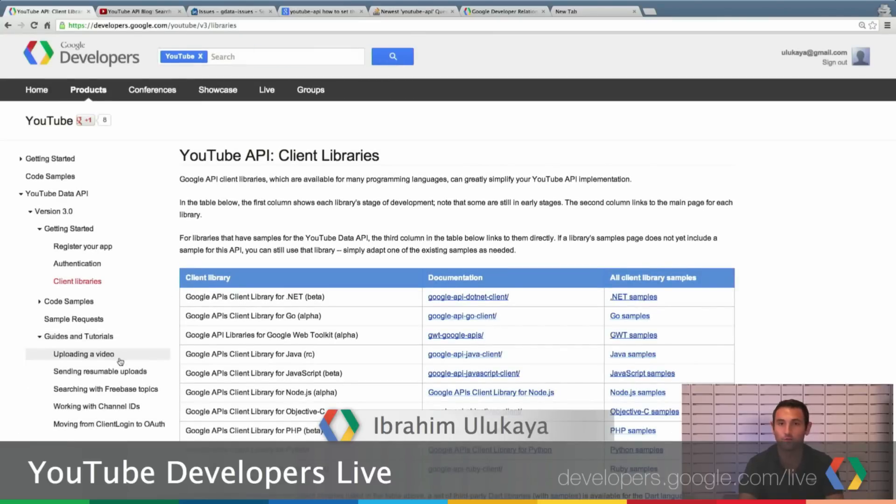
pyautogui.moveTo(100, 372)
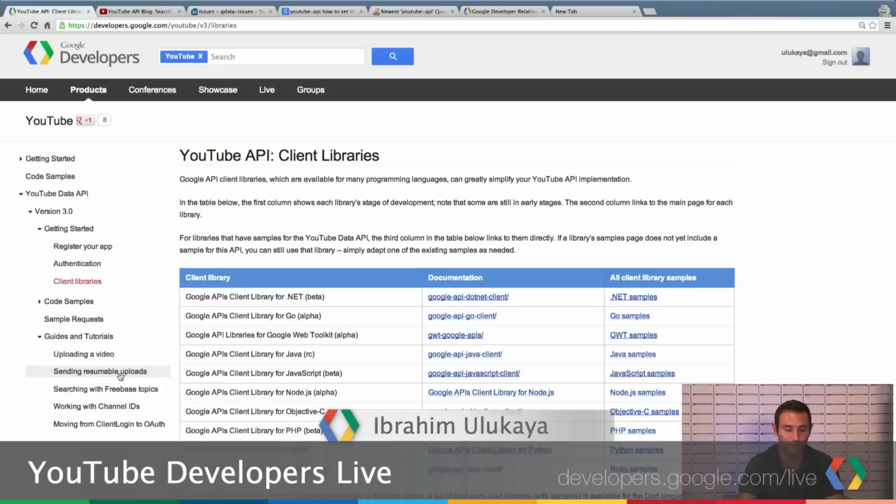
pyautogui.moveTo(120, 410)
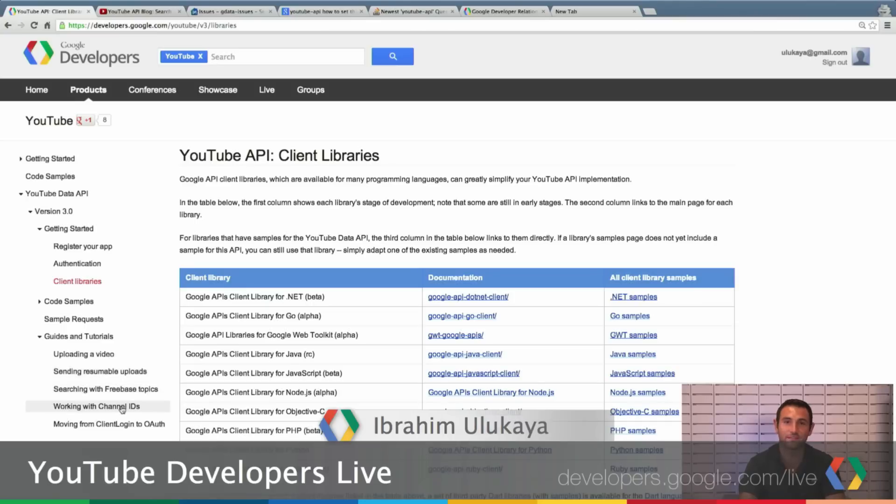
# - Read Working with Channel IDs, then open Moving from ClientLogin to OAuth 2.0 with Reference expanded
pyautogui.click(97, 407)
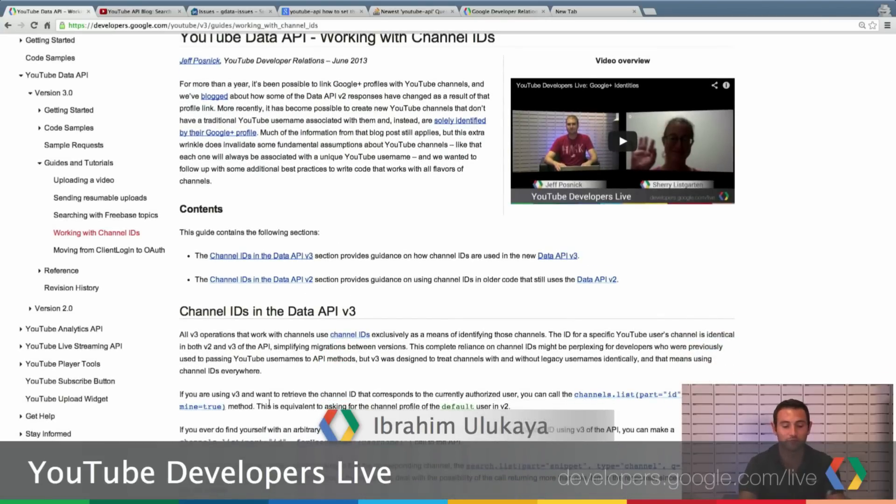
pyautogui.scroll(-3)
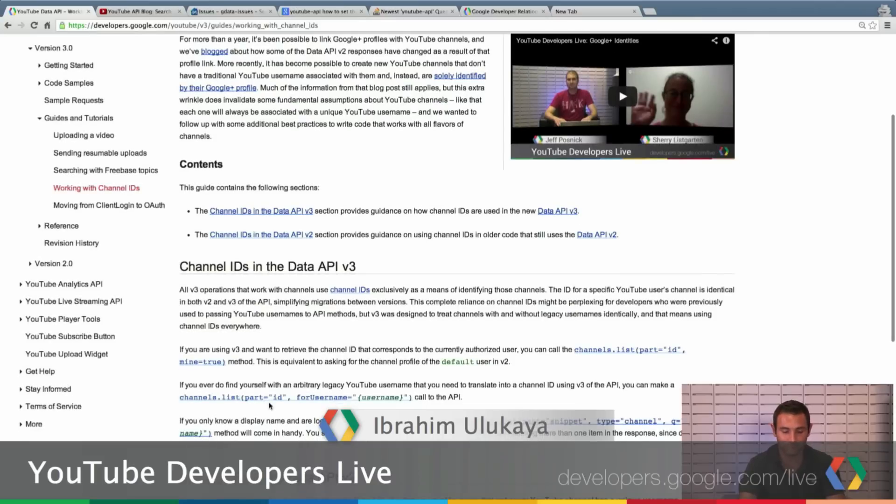
pyautogui.scroll(-3)
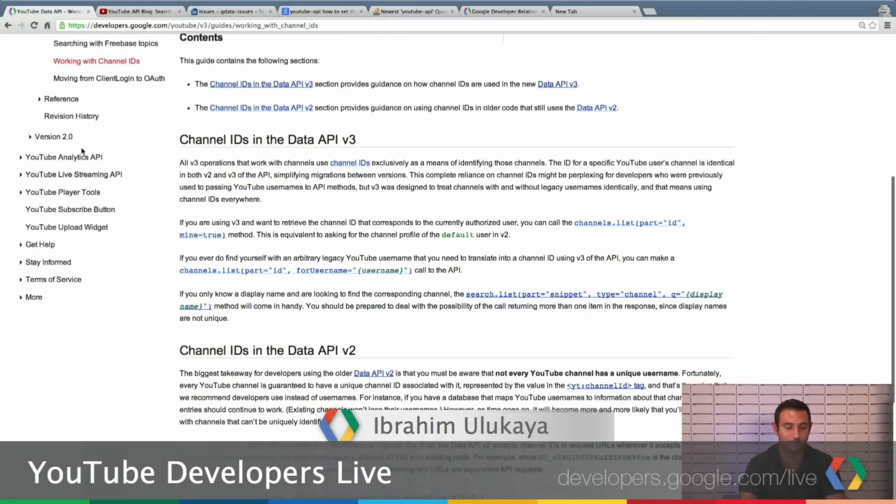
pyautogui.click(109, 79)
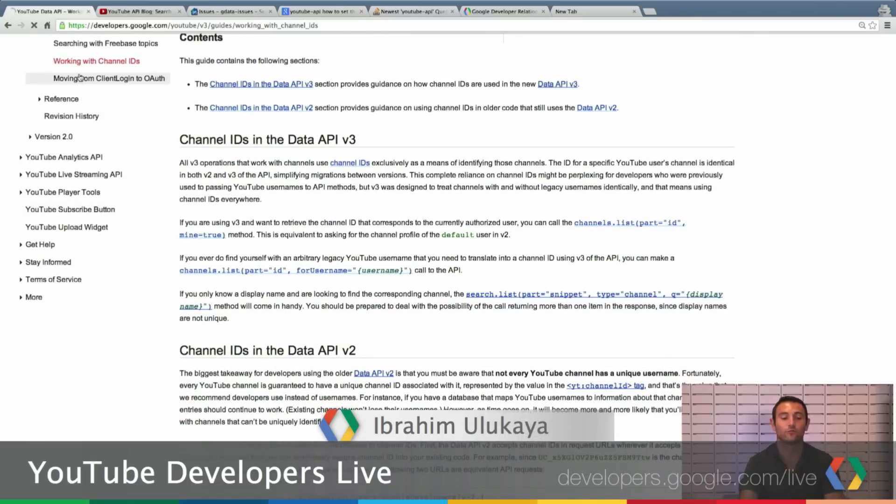
pyautogui.click(109, 78)
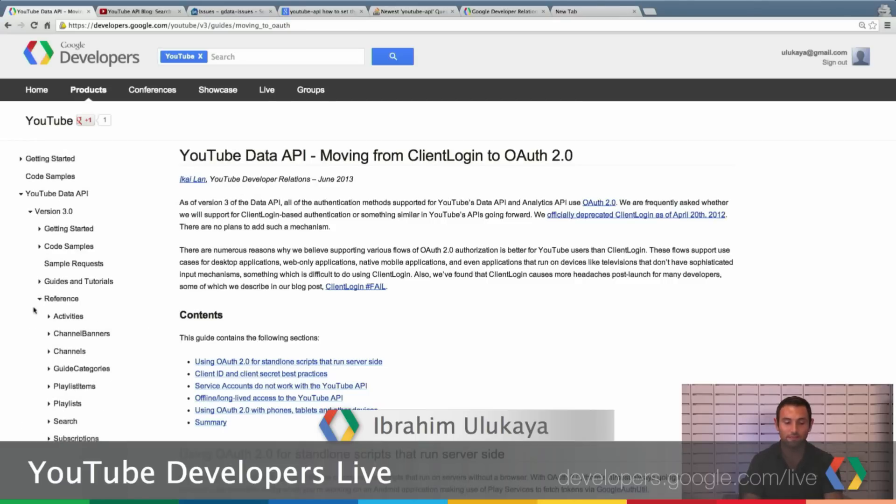
pyautogui.scroll(-3)
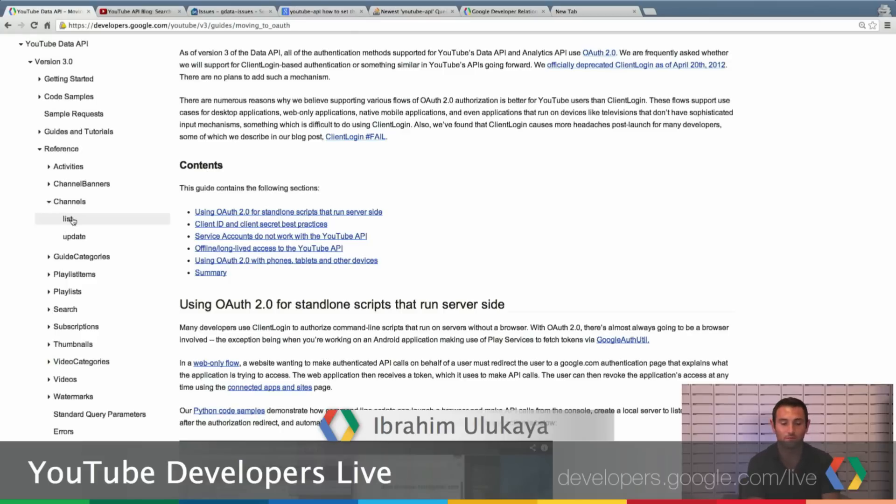
# - Open Channels: list and review its Parameters, Response and Errors down to Try it!
pyautogui.click(66, 219)
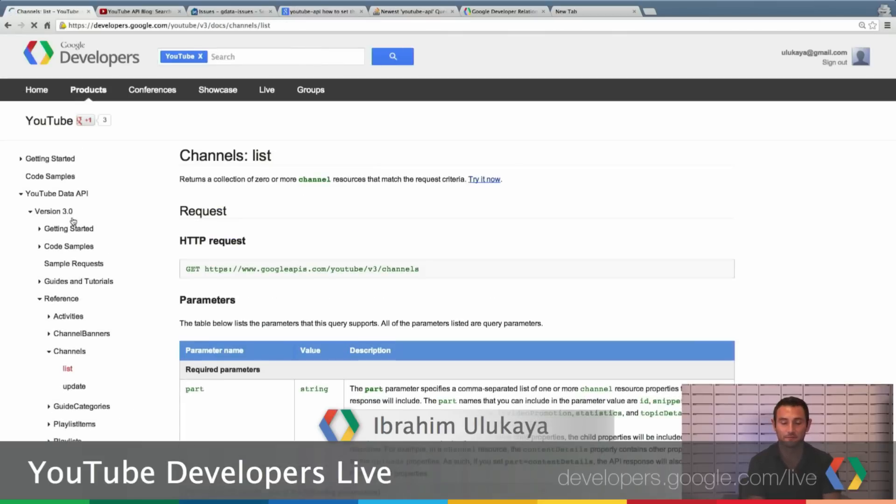
pyautogui.scroll(-3)
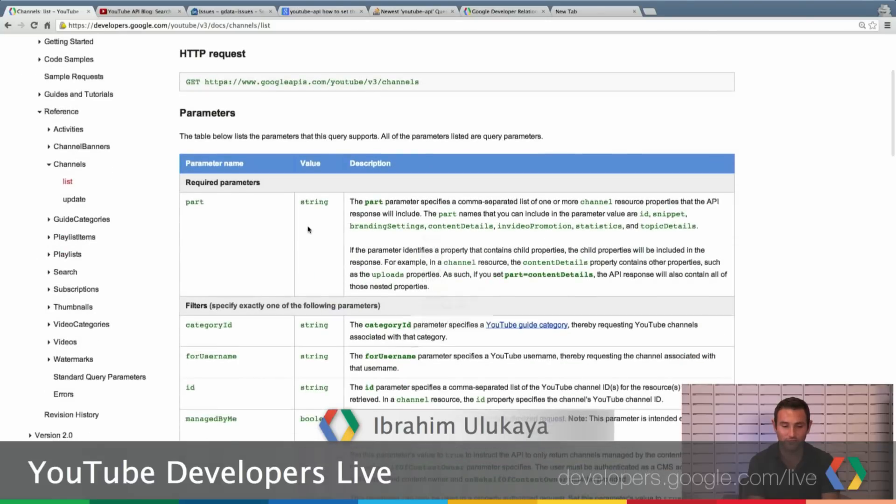
pyautogui.scroll(3)
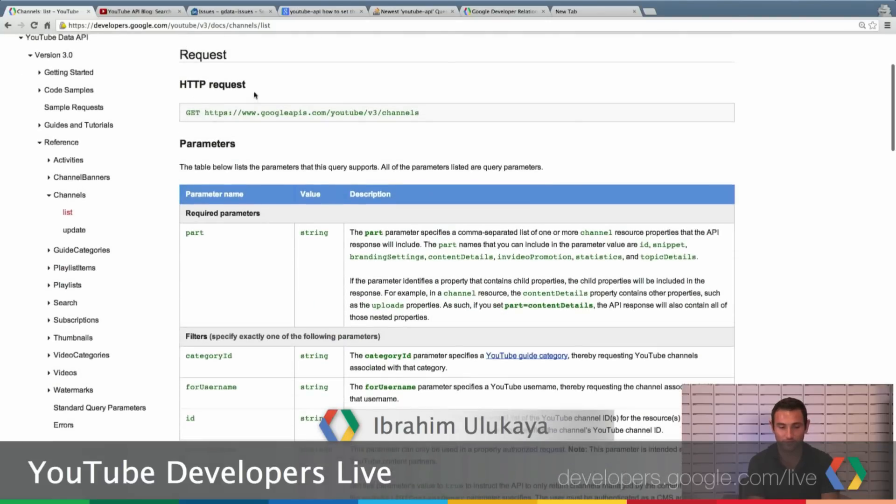
pyautogui.scroll(-3)
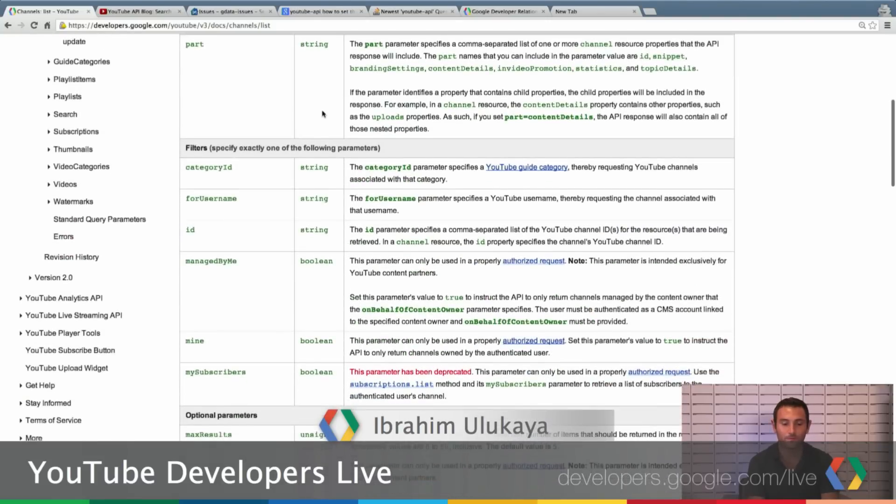
pyautogui.scroll(-3)
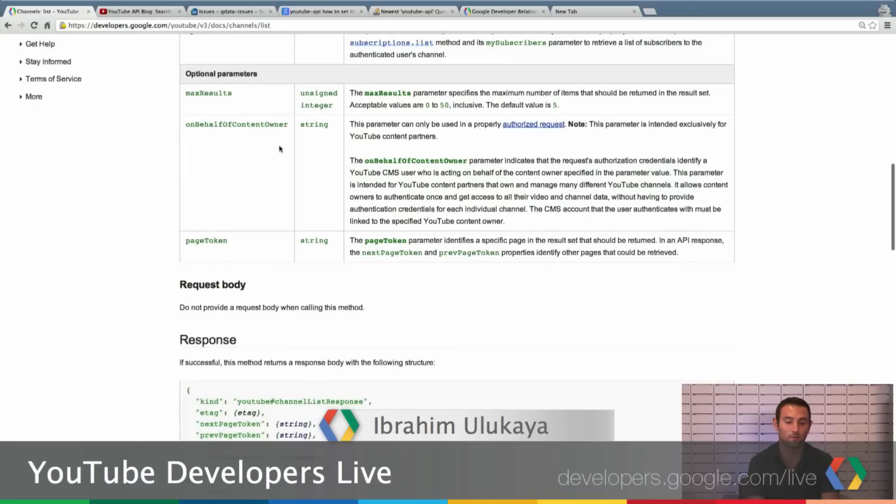
pyautogui.scroll(-3)
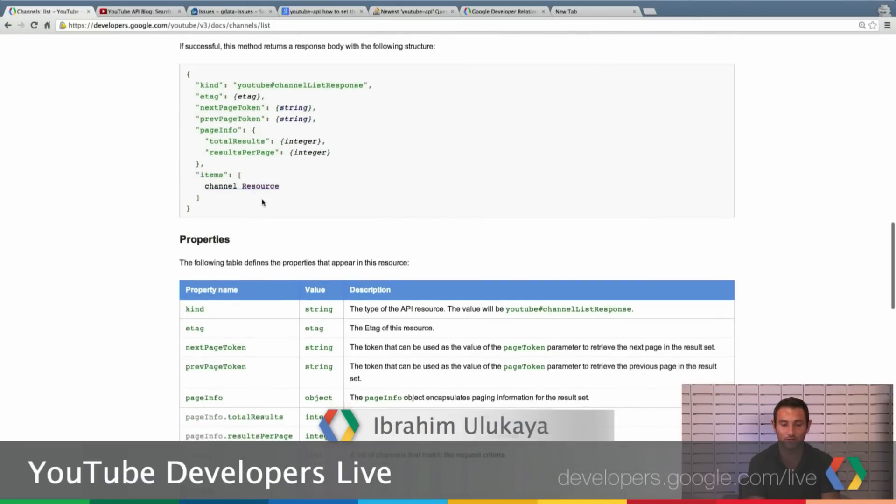
pyautogui.scroll(-3)
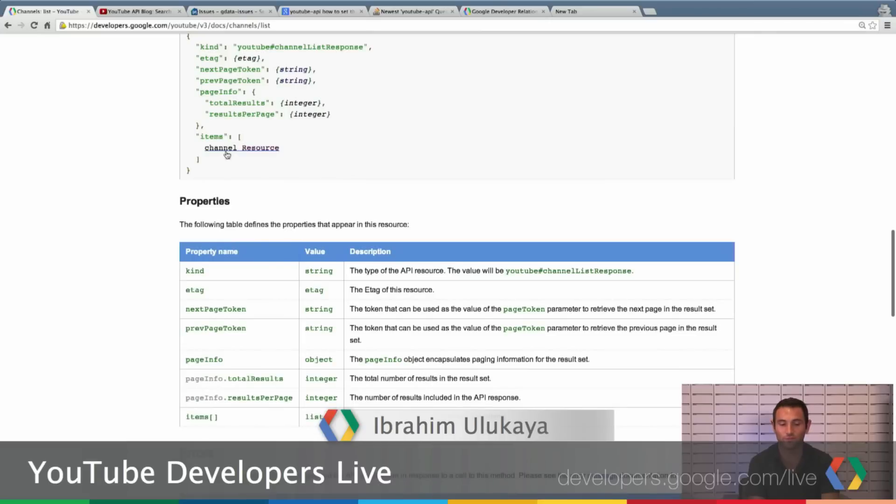
pyautogui.moveTo(291, 170)
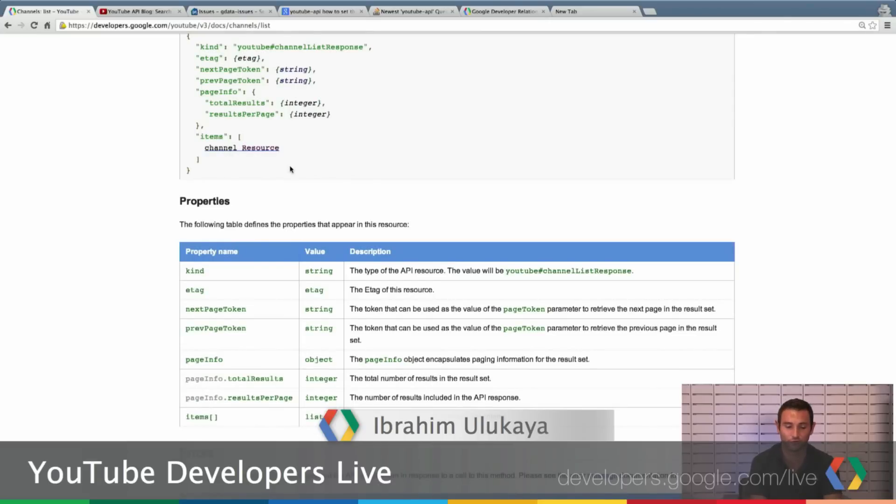
pyautogui.scroll(-3)
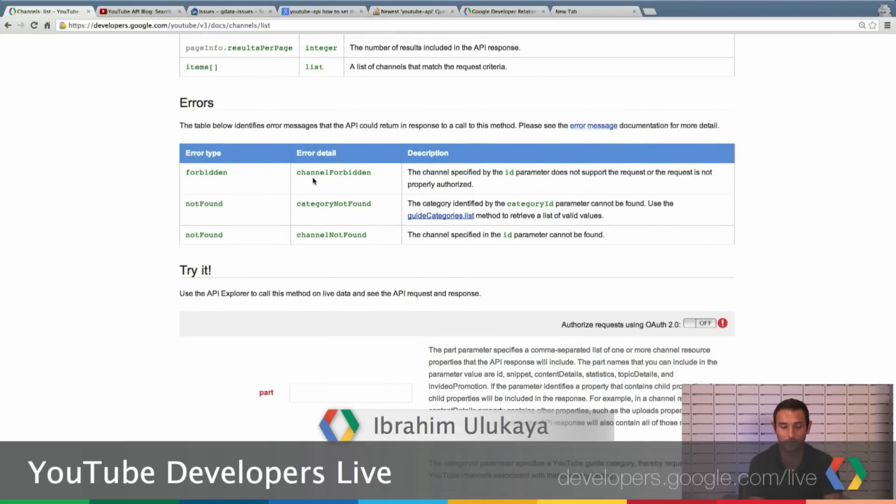
# - Click the Try it! forUsername field, then scroll back to the Response body structure
pyautogui.scroll(-3)
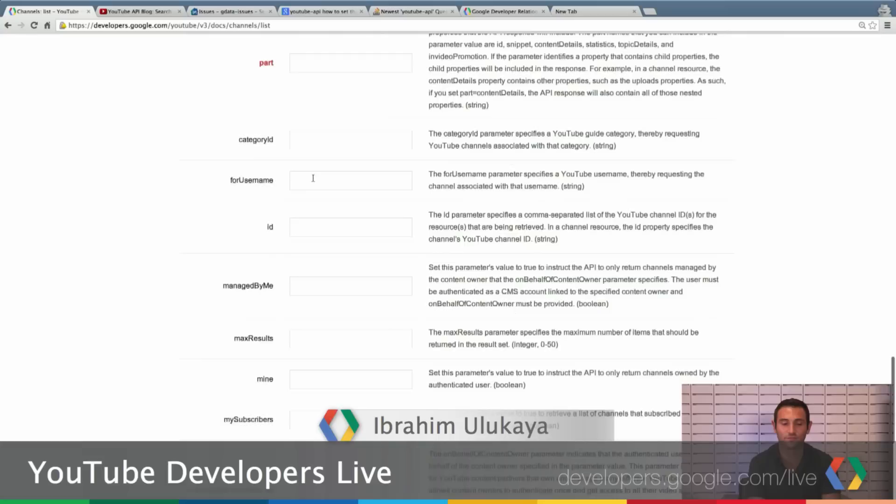
pyautogui.click(350, 180)
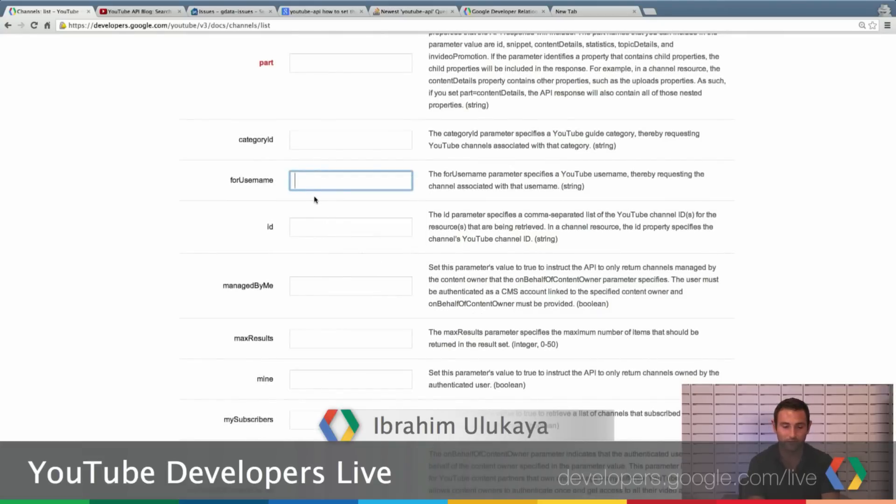
pyautogui.scroll(-3)
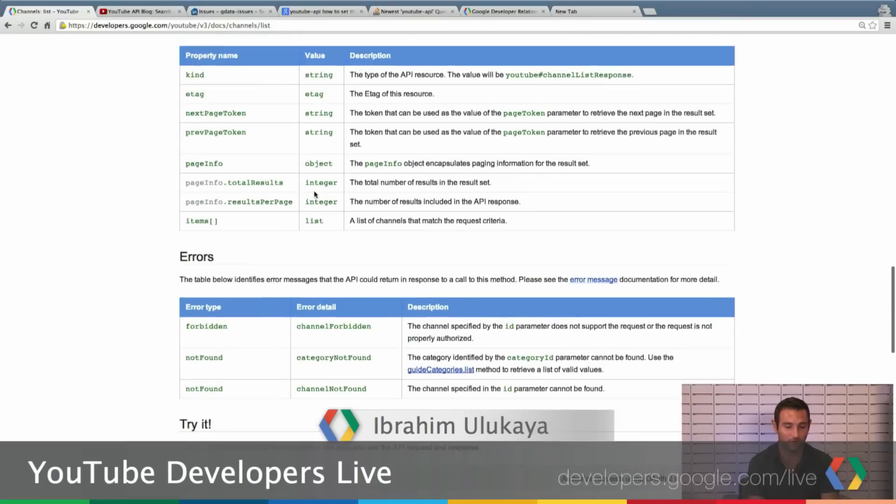
pyautogui.scroll(3)
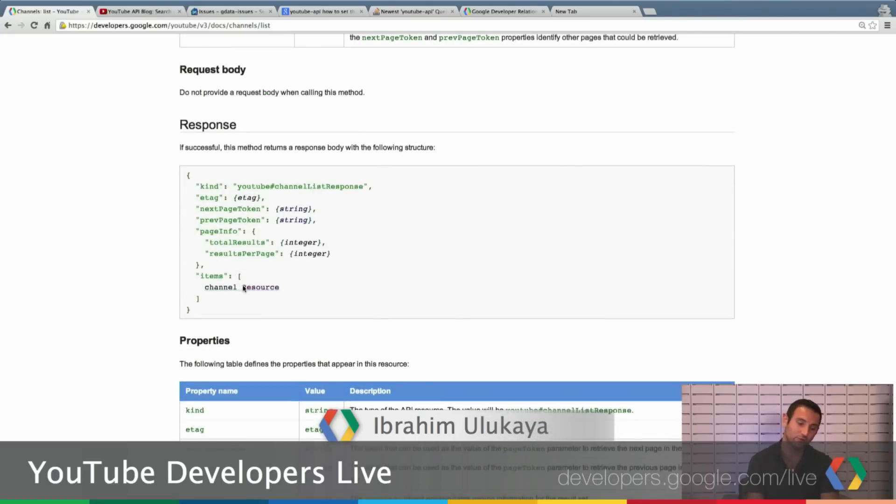
# - Open the Channels resource page, review its JSON representation and properties, then return to top
pyautogui.click(261, 287)
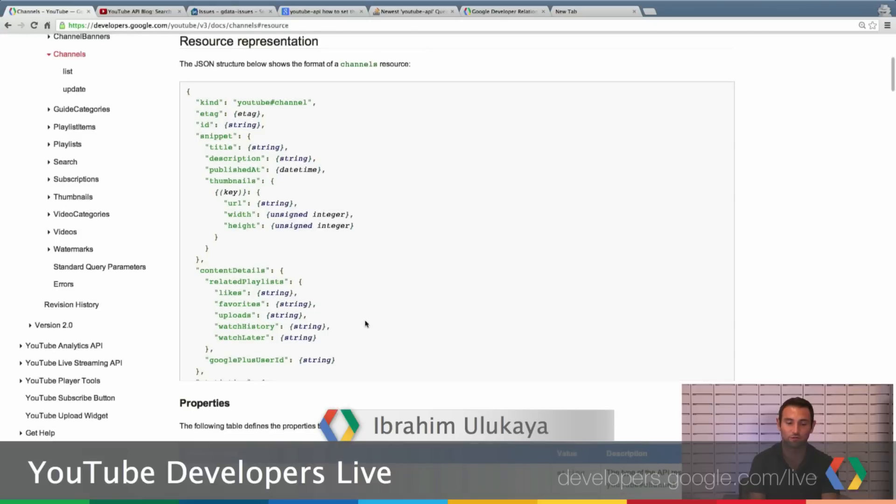
pyautogui.scroll(-3)
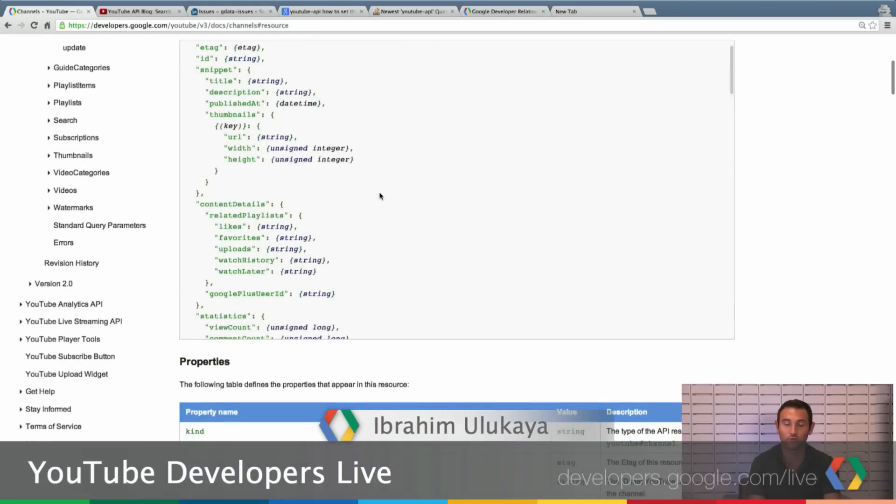
pyautogui.moveTo(196, 217)
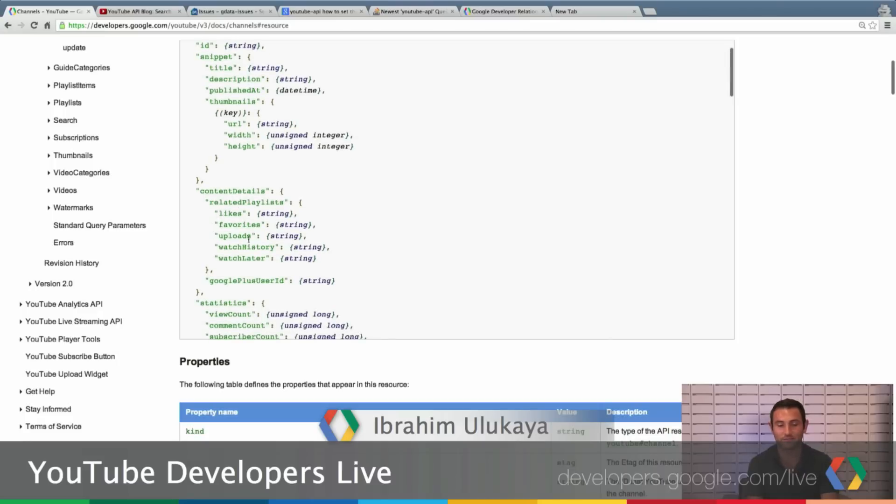
pyautogui.scroll(-3)
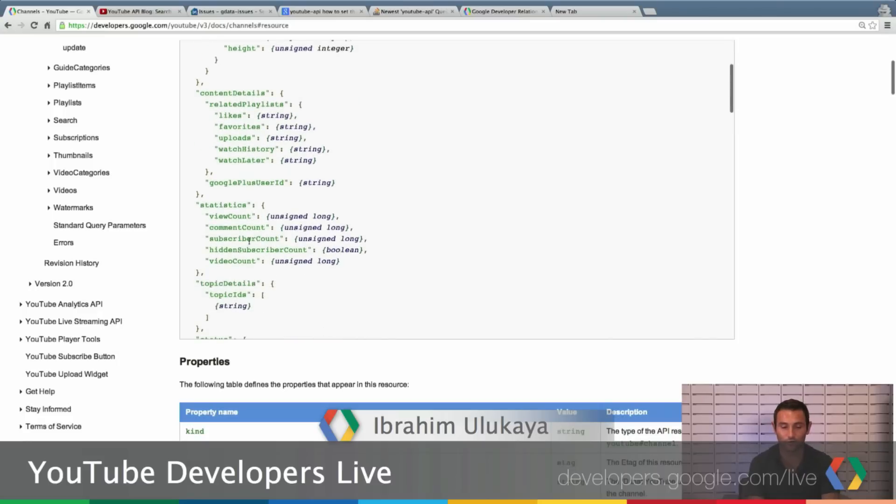
pyautogui.scroll(-3)
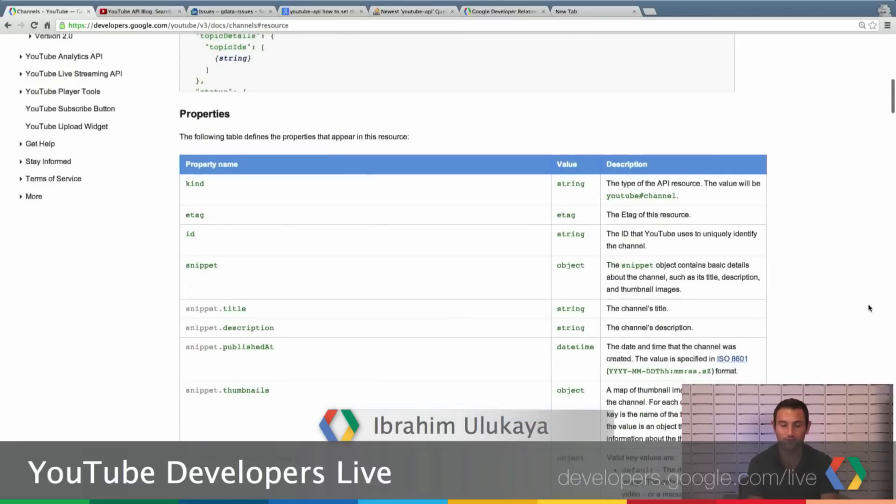
pyautogui.scroll(-3)
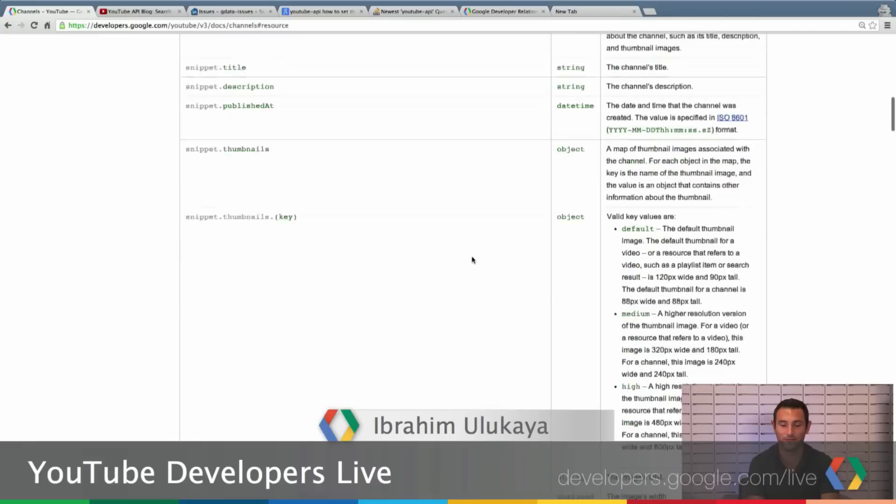
pyautogui.scroll(-3)
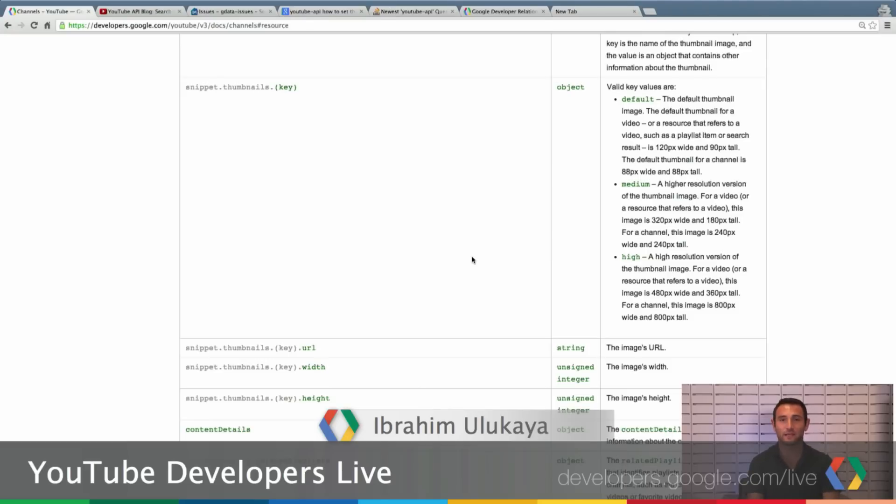
pyautogui.scroll(3)
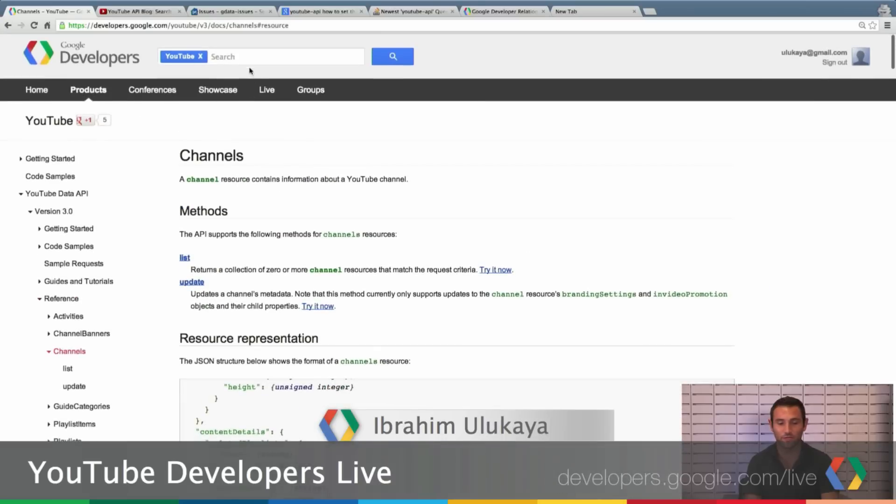
pyautogui.click(286, 56)
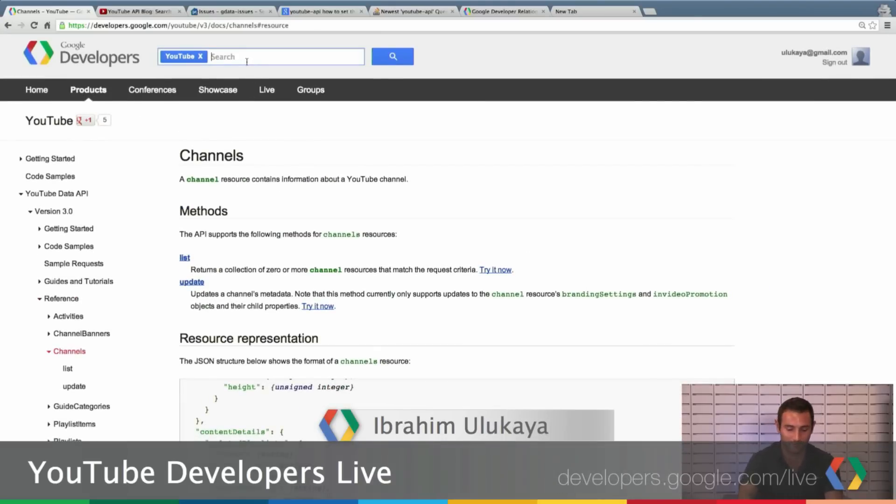
pyautogui.write('channels')
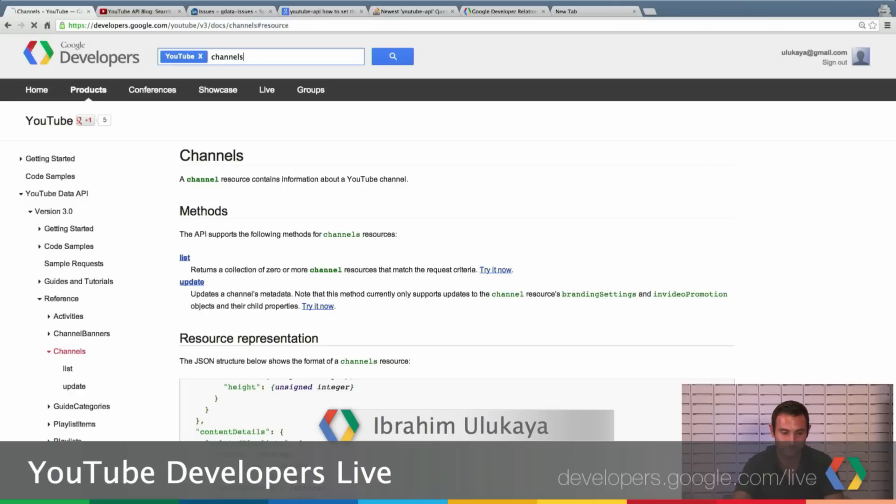
pyautogui.click(392, 56)
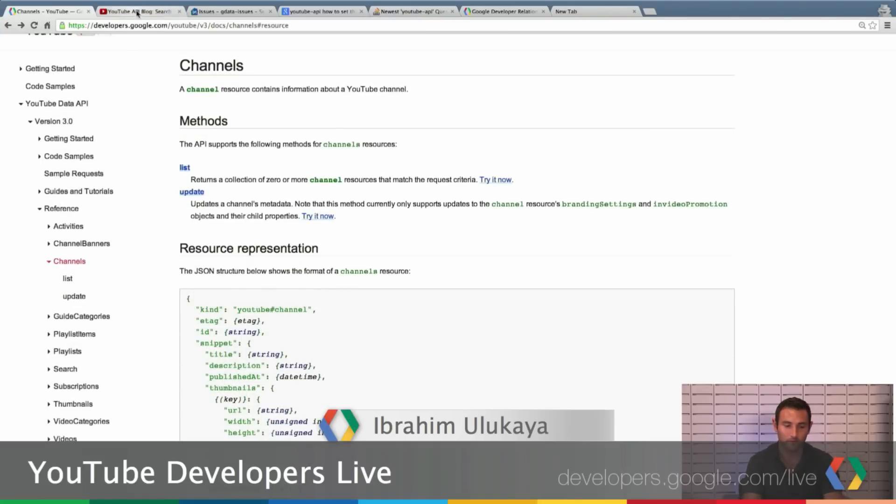
# - Switch to the YouTube API Blog and browse its recent posts before returning to top
pyautogui.click(140, 11)
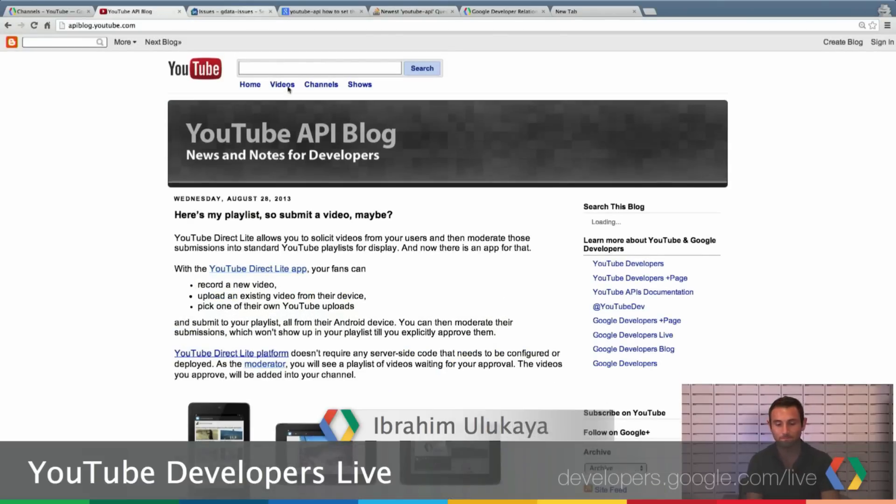
pyautogui.scroll(-3)
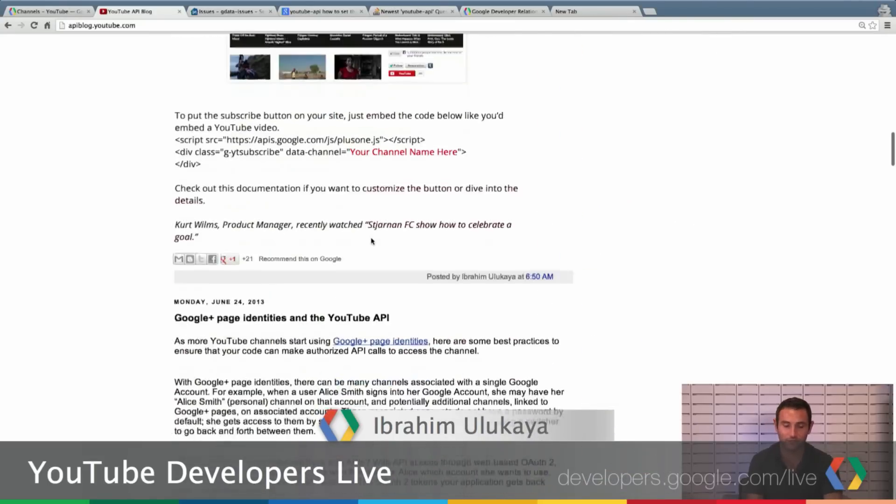
pyautogui.scroll(-3)
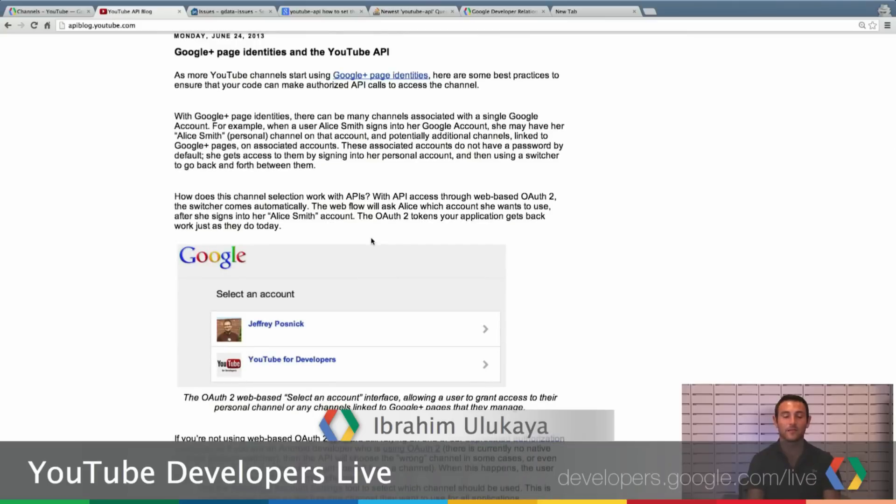
pyautogui.scroll(-3)
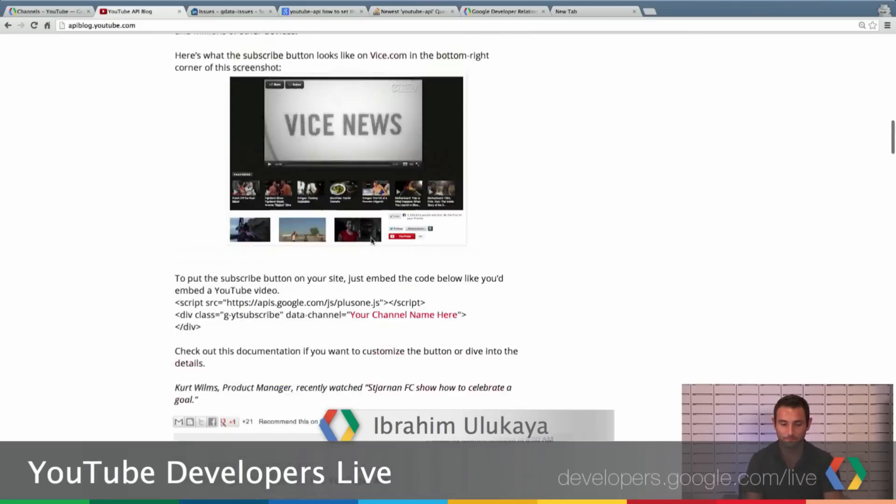
pyautogui.scroll(3)
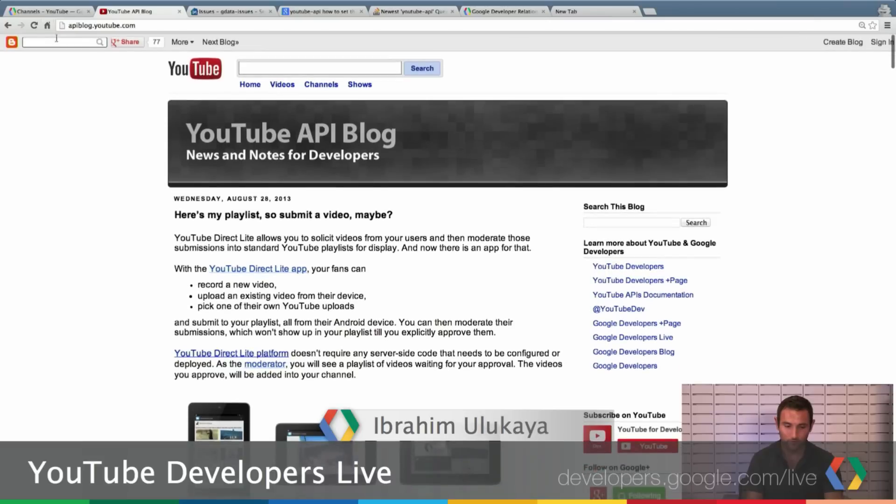
# - Search the blog for 'stack' and read 'The YouTube API on Stack Overflow' post
pyautogui.write('stack')
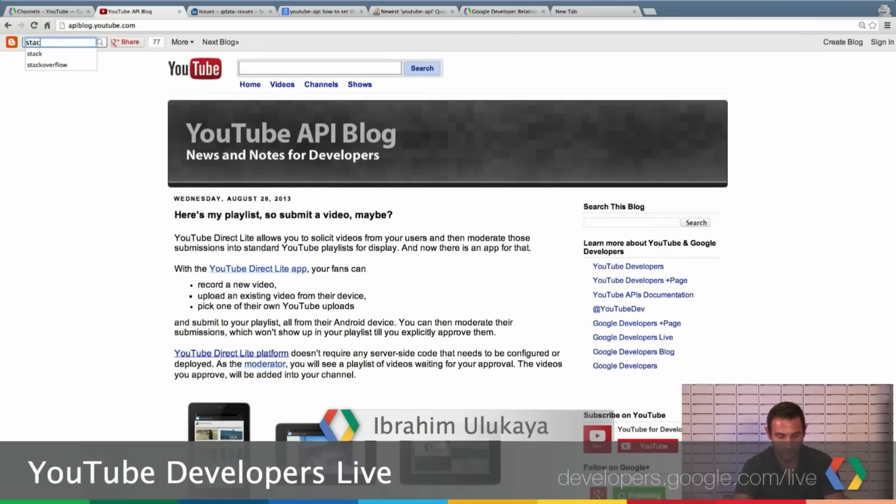
pyautogui.write('k')
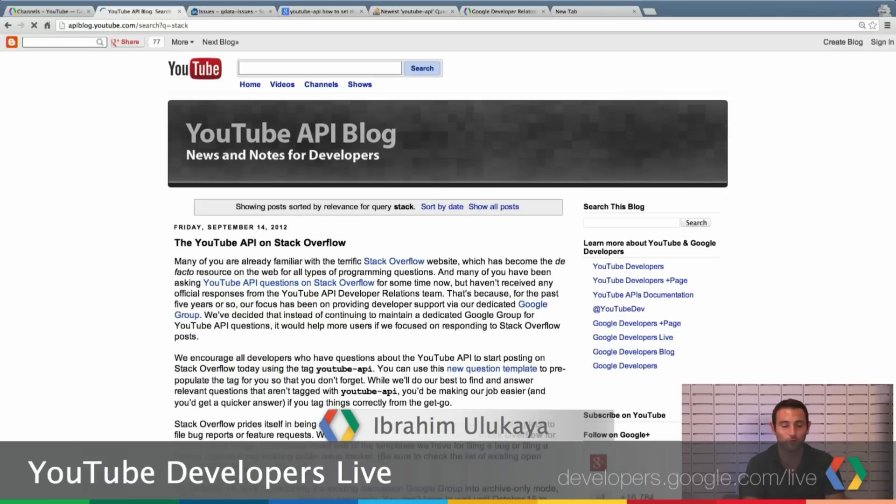
pyautogui.scroll(-3)
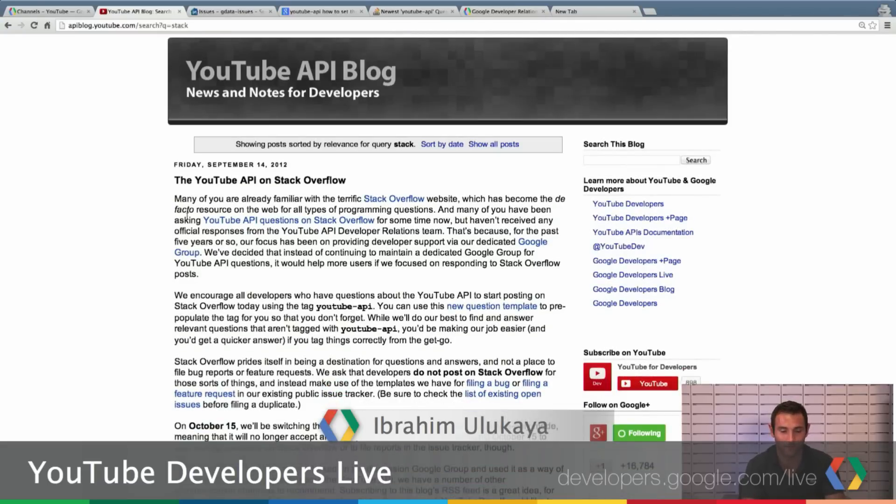
pyautogui.scroll(-3)
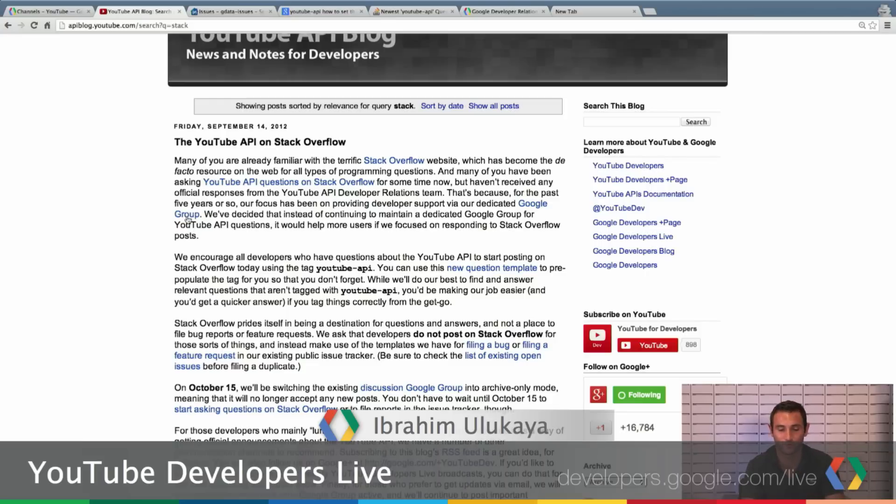
pyautogui.scroll(-3)
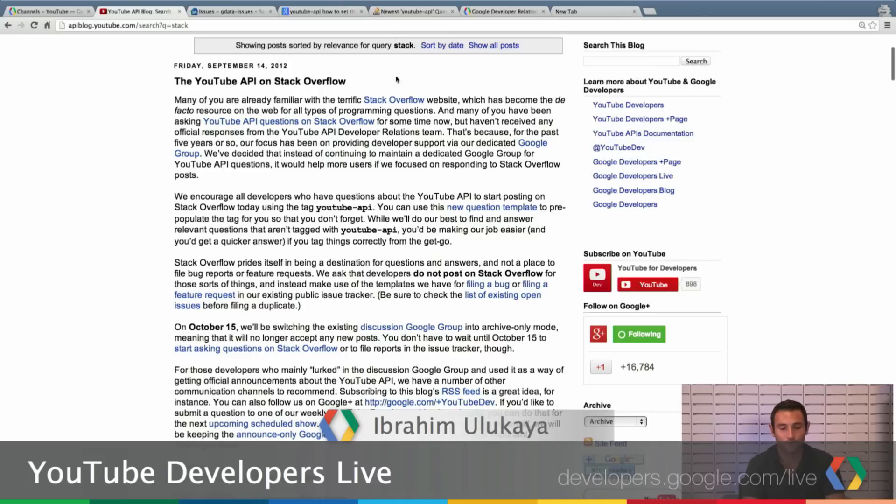
pyautogui.moveTo(380, 87)
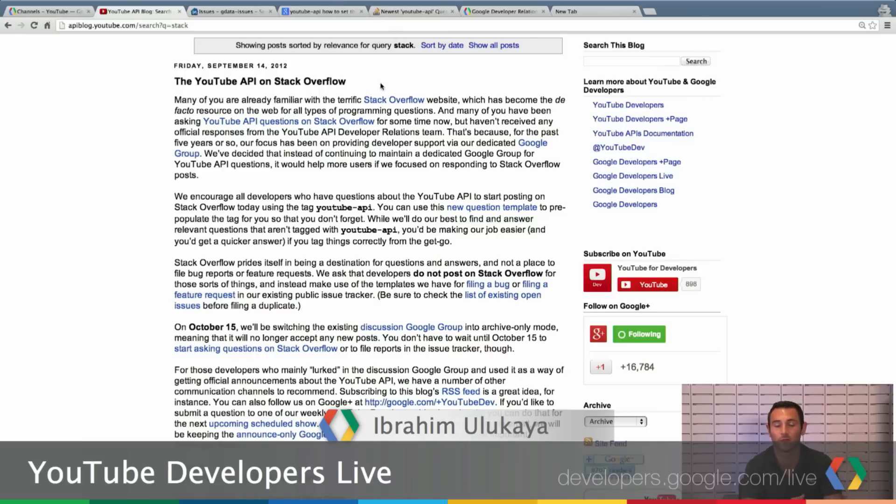
pyautogui.moveTo(409, 10)
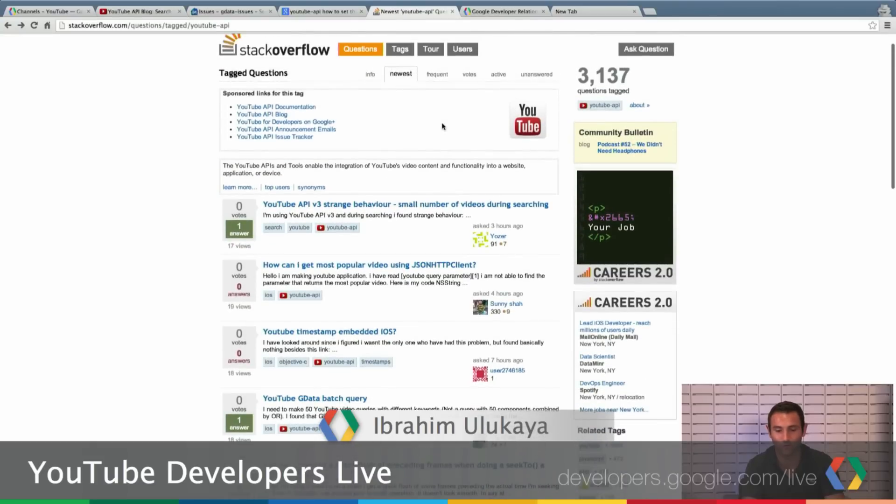
pyautogui.moveTo(604, 104)
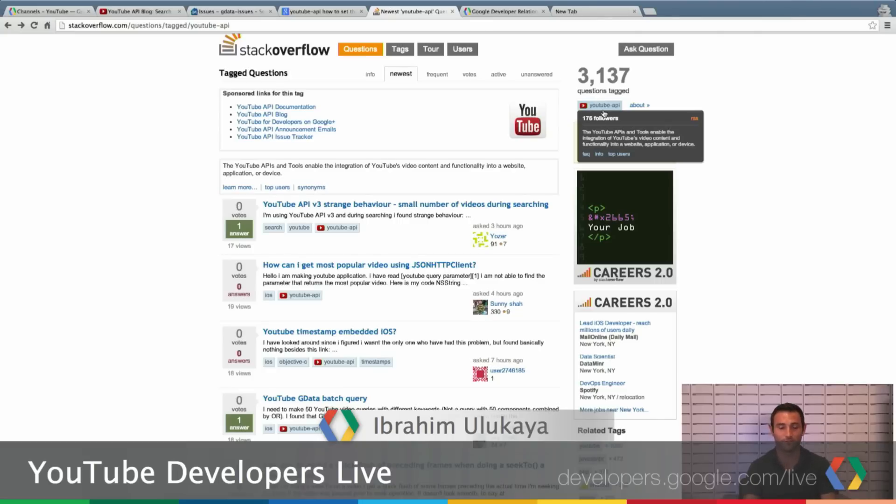
# - Scroll up on Stack Overflow's youtube-api tag page of 3,137 questions
pyautogui.scroll(3)
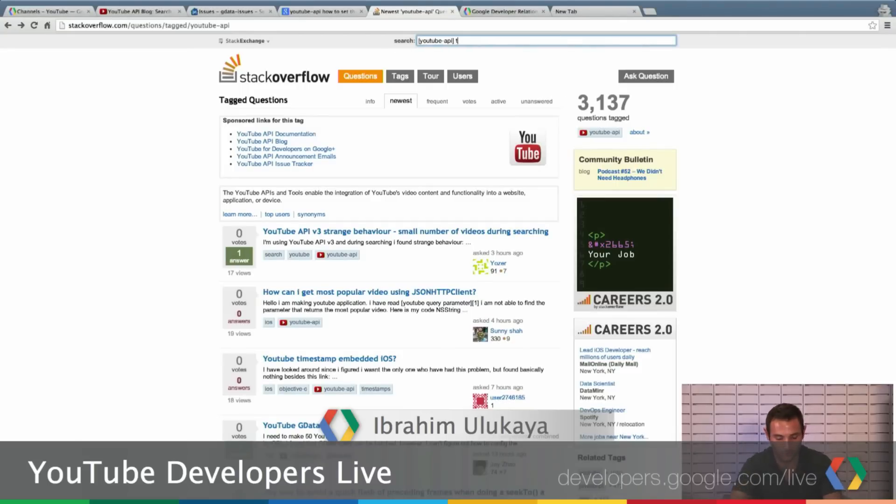
# - Search for '[youtube-api] thumbnails' and scroll through the 350 results
pyautogui.write('humbnails')
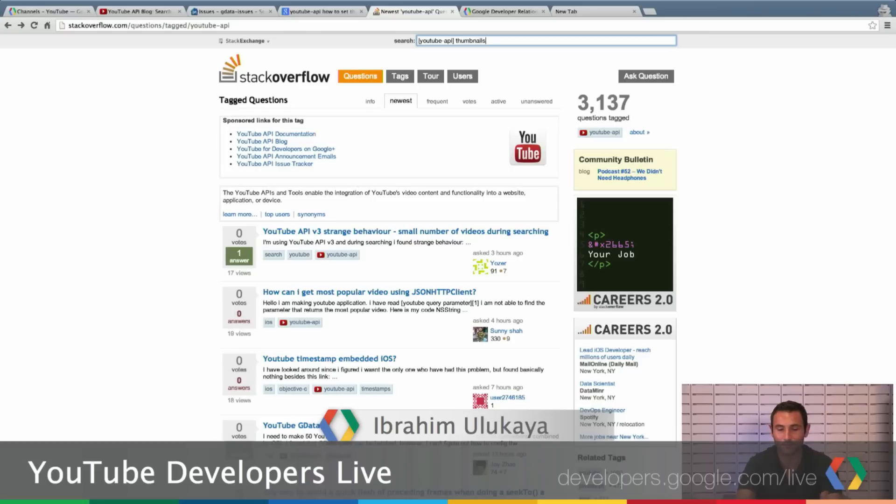
pyautogui.press('Return')
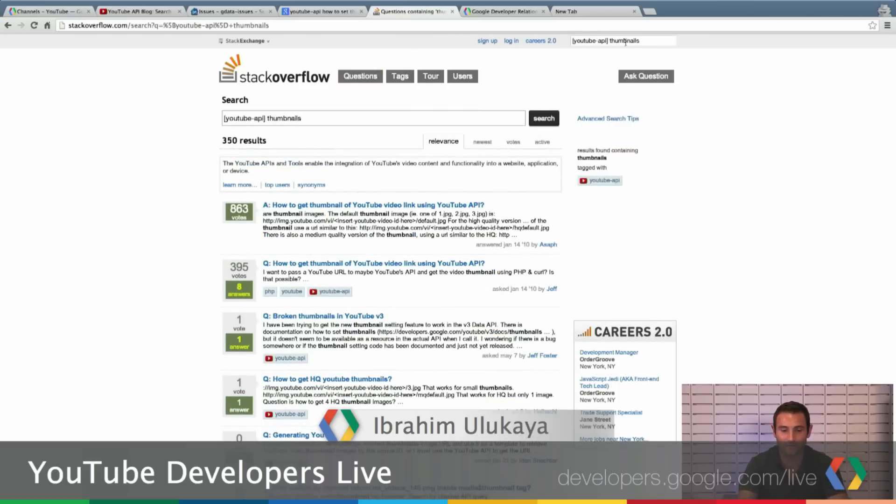
pyautogui.scroll(-3)
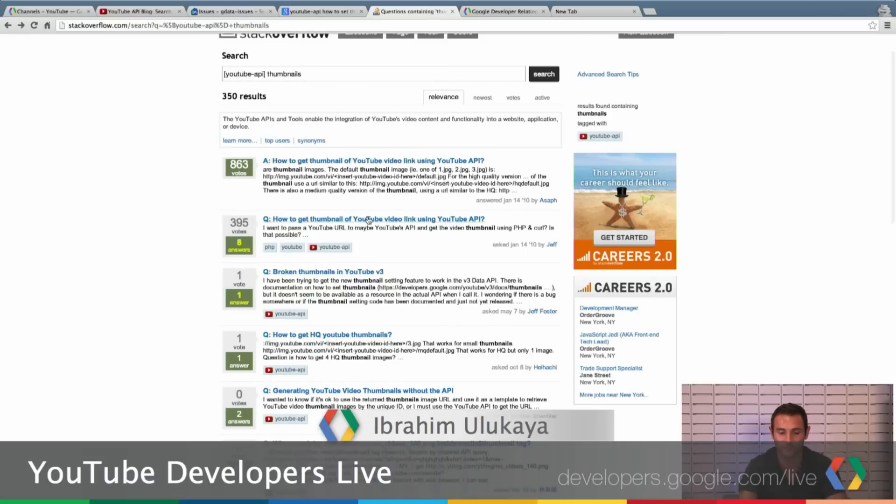
pyautogui.scroll(3)
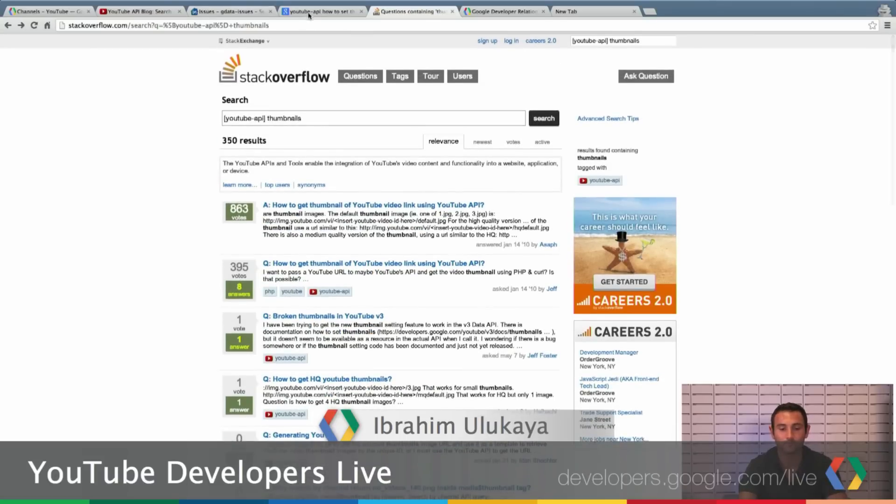
# - Switch to the Google search results for 'youtube-api how to set thumbnail php'
pyautogui.click(323, 11)
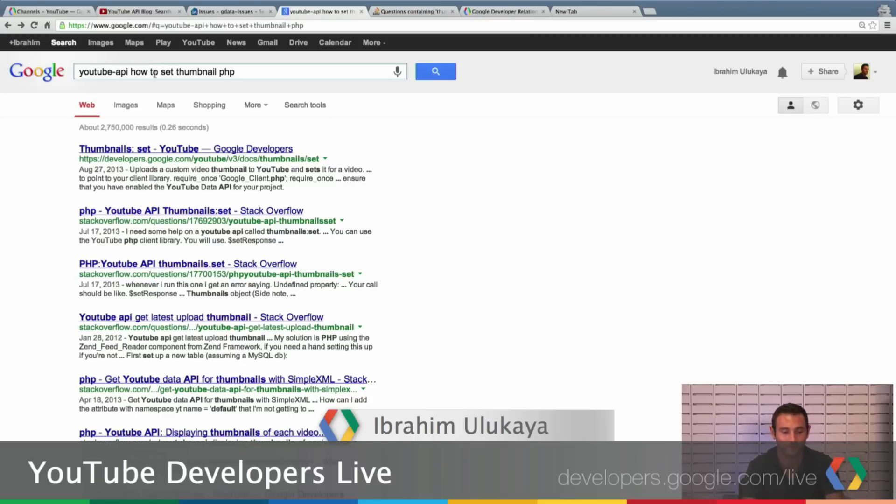
pyautogui.moveTo(66, 144)
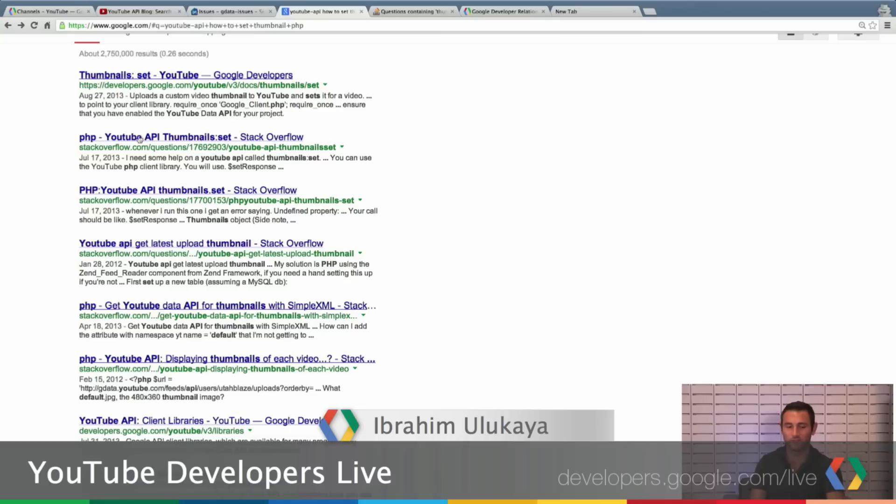
pyautogui.moveTo(71, 150)
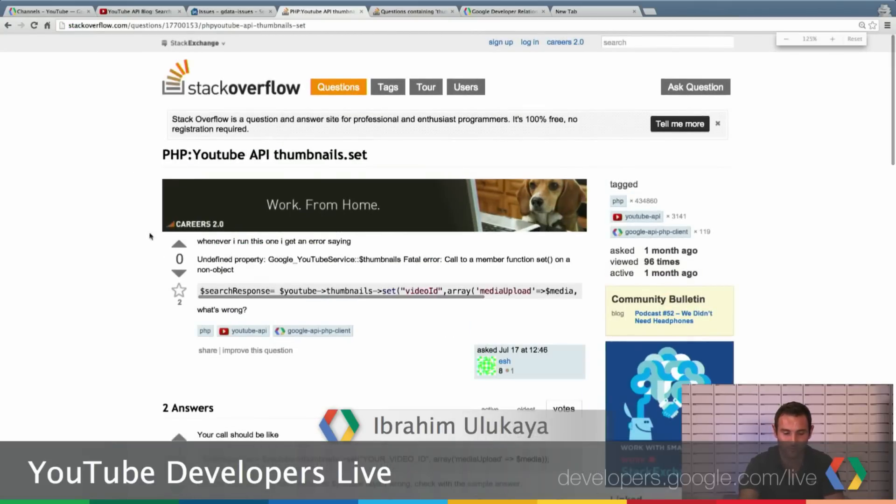
pyautogui.scroll(-3)
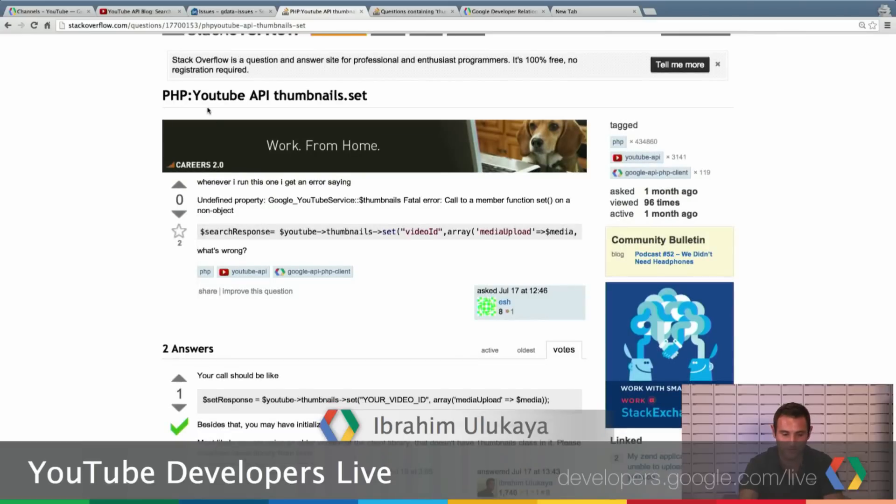
pyautogui.moveTo(410, 96)
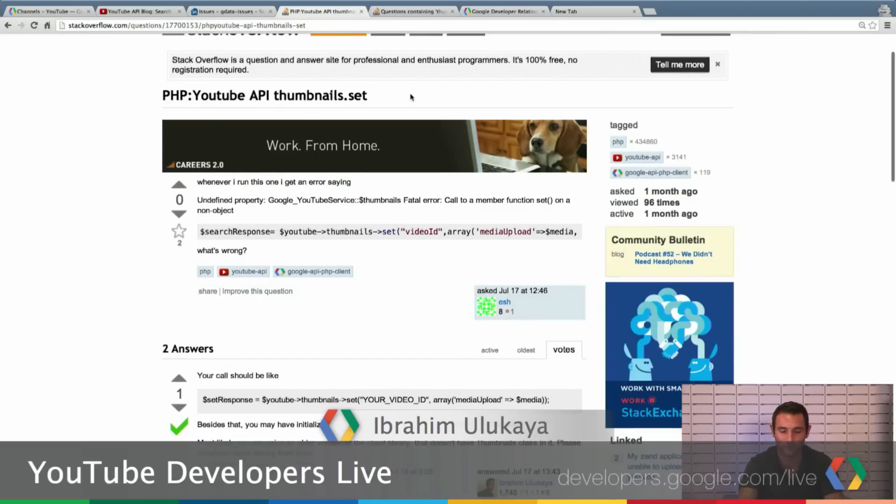
pyautogui.scroll(-3)
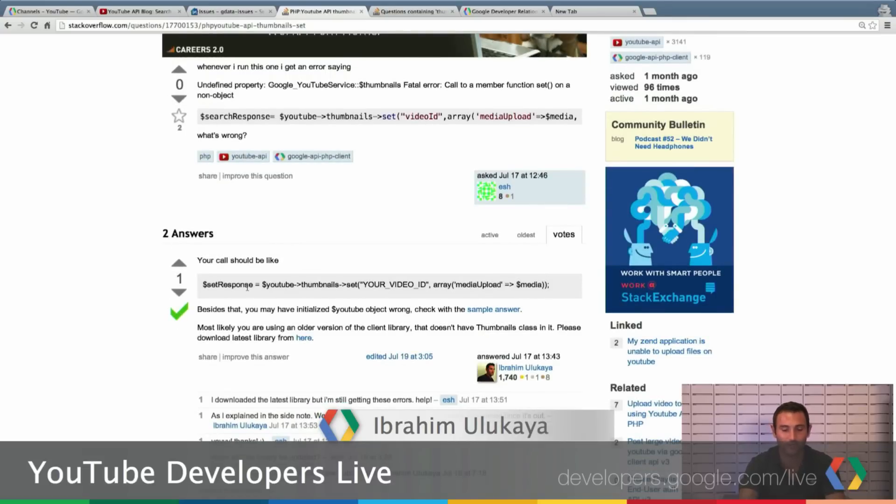
pyautogui.moveTo(375, 269)
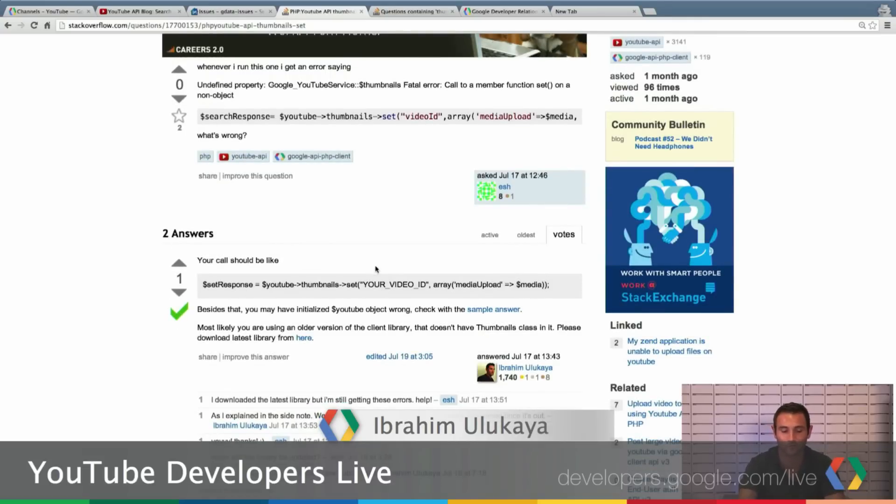
pyautogui.scroll(3)
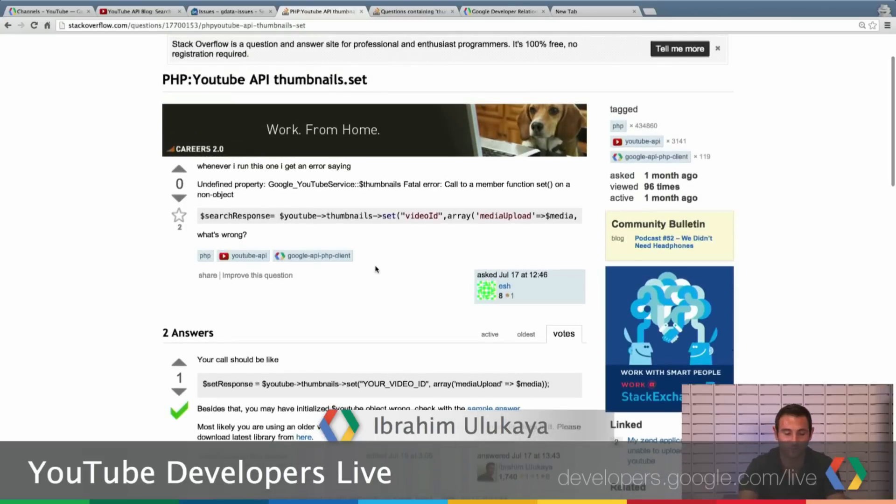
pyautogui.scroll(-3)
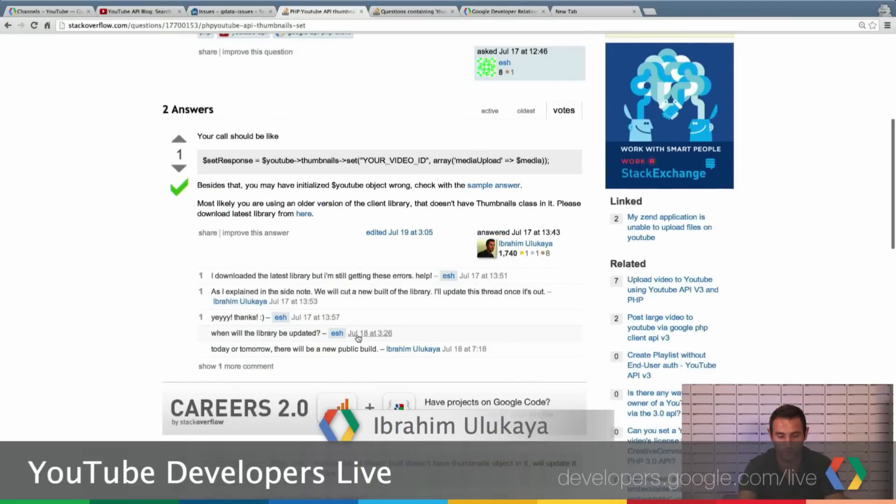
pyautogui.scroll(3)
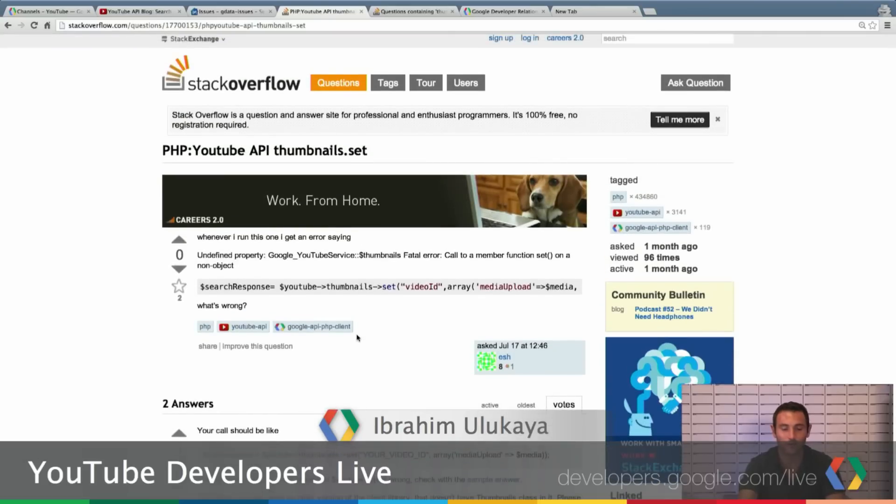
pyautogui.scroll(3)
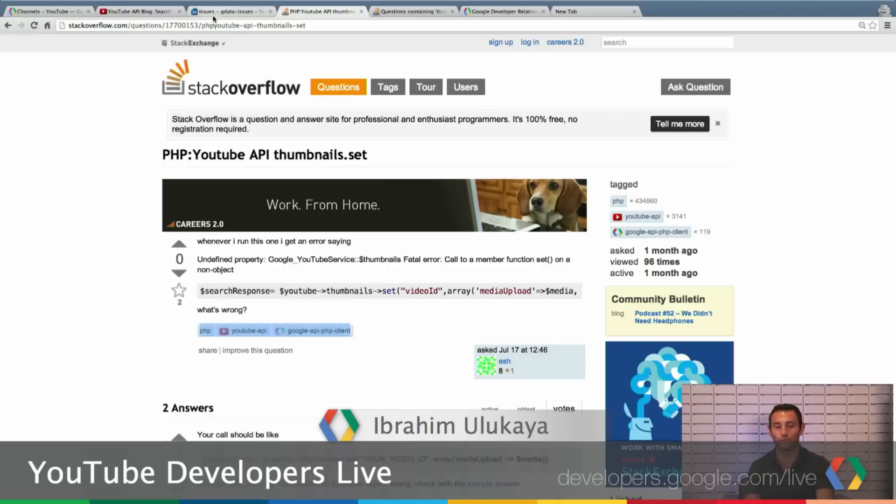
# - On the gdata-issues tracker, edit the issue search query to 'api:youtube cors'
pyautogui.click(228, 11)
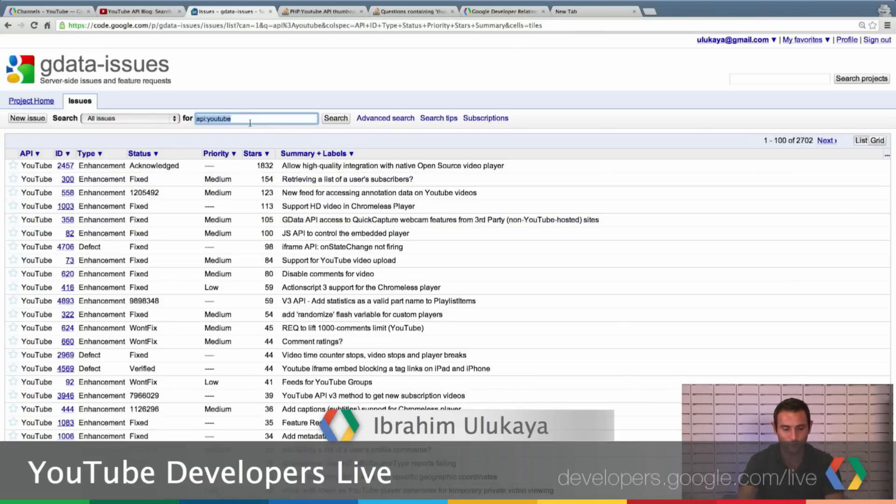
pyautogui.press('Backspace')
pyautogui.write('api')
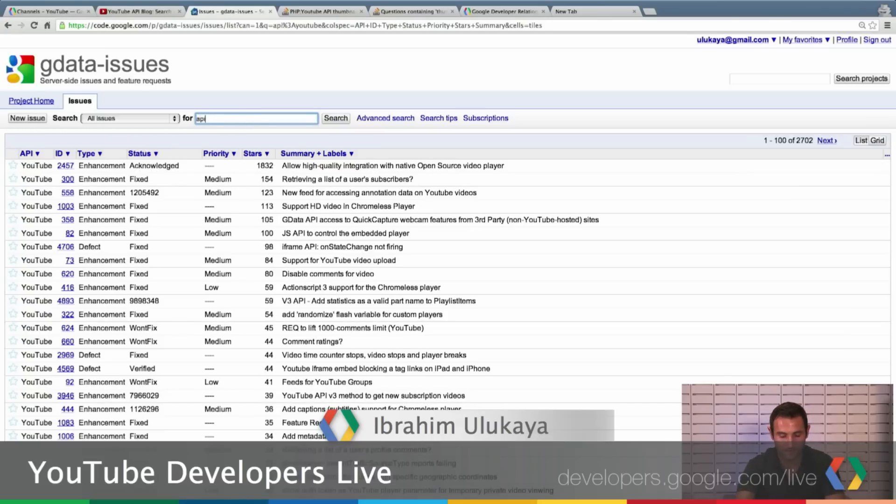
pyautogui.write('youtube')
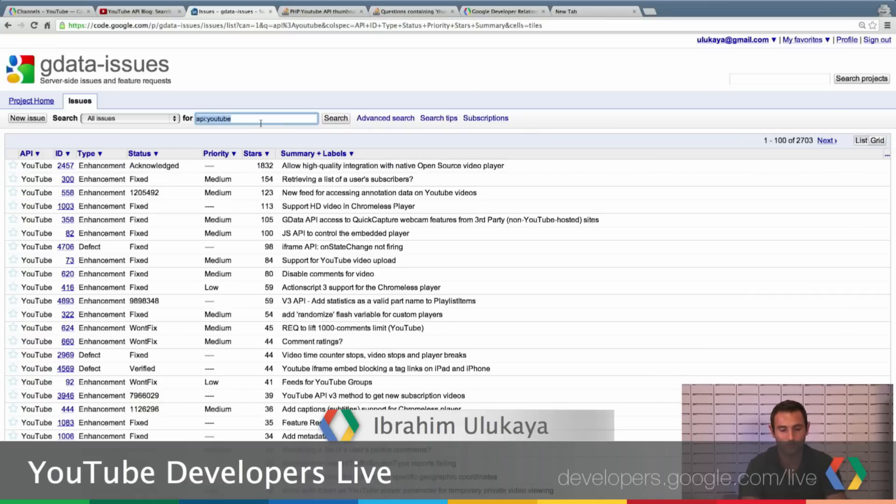
pyautogui.write('cors')
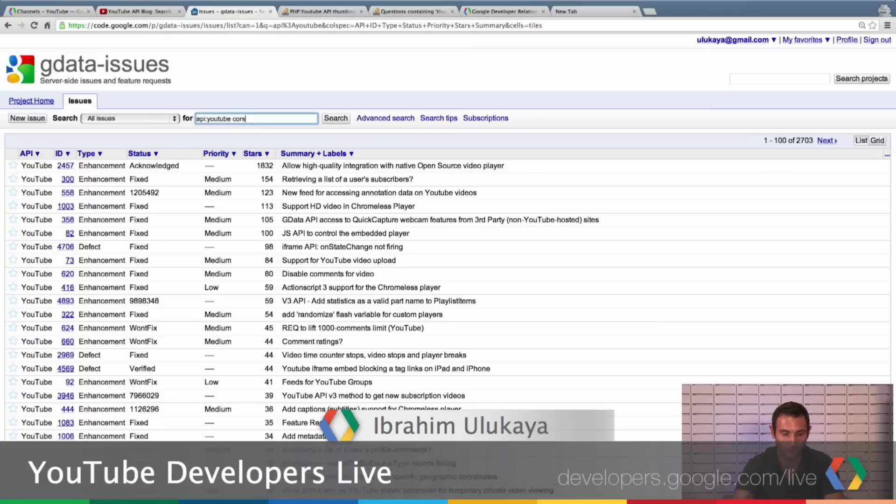
# - Run the 'api:youtube cors' search, review issue 4050, then return to the blog post tab
pyautogui.click(335, 117)
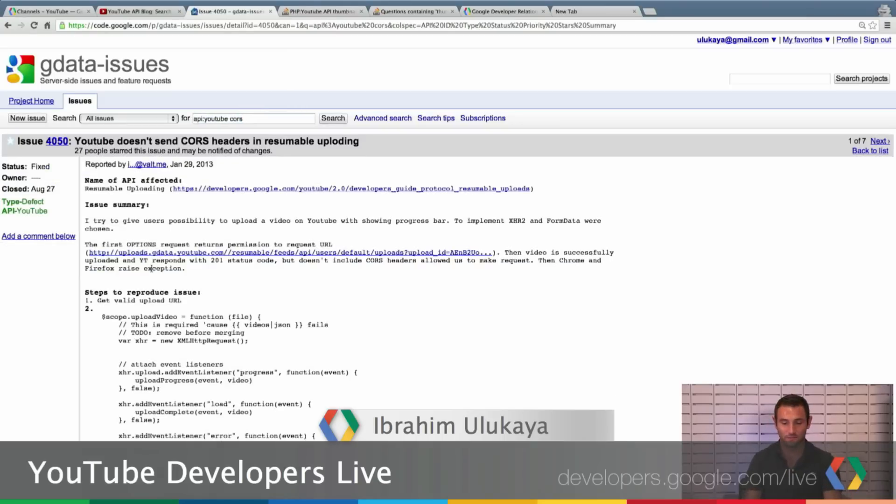
pyautogui.scroll(-3)
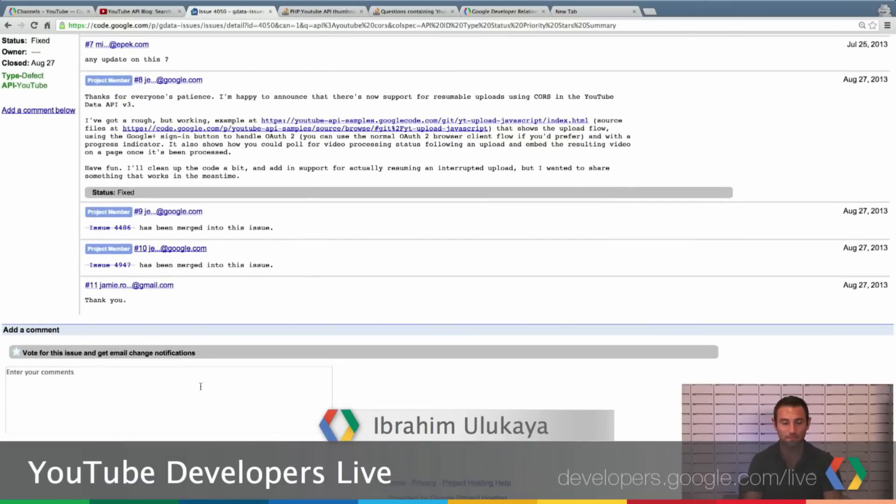
pyautogui.scroll(3)
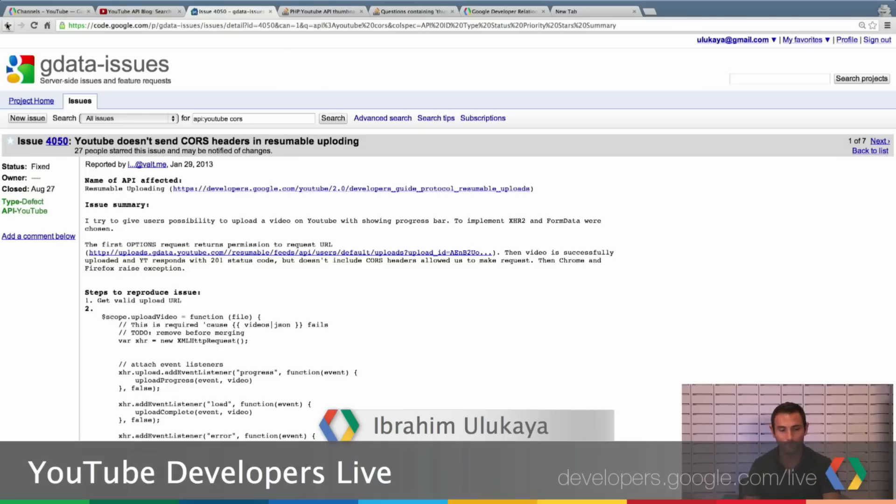
pyautogui.click(870, 151)
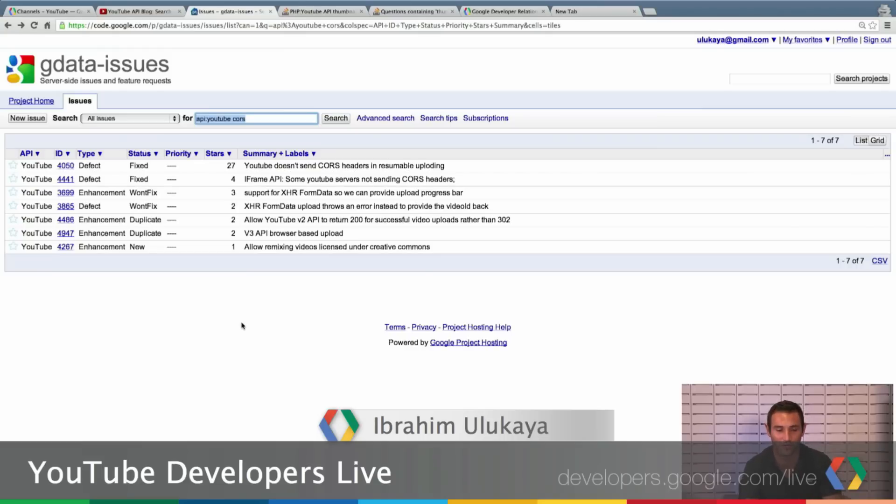
pyautogui.click(137, 11)
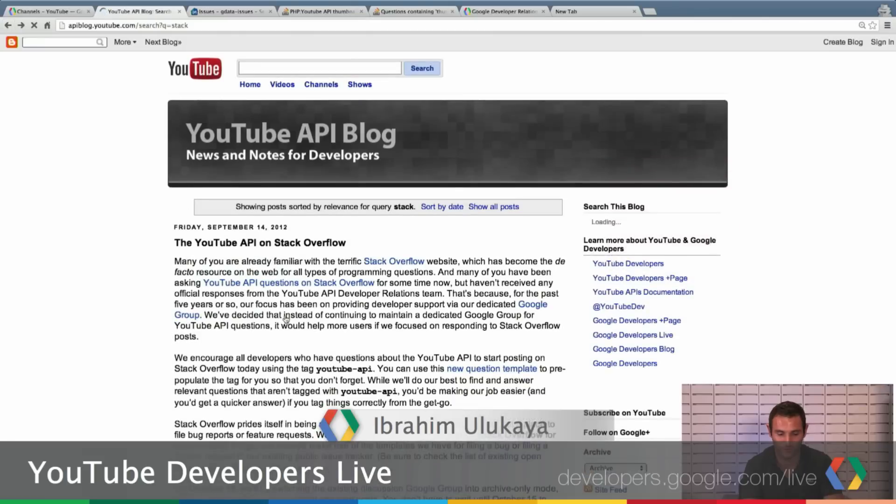
pyautogui.scroll(-3)
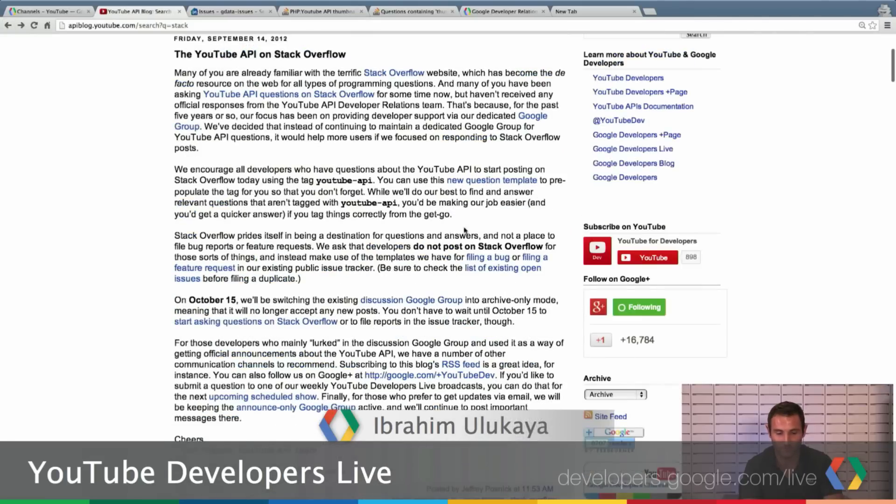
pyautogui.moveTo(488, 261)
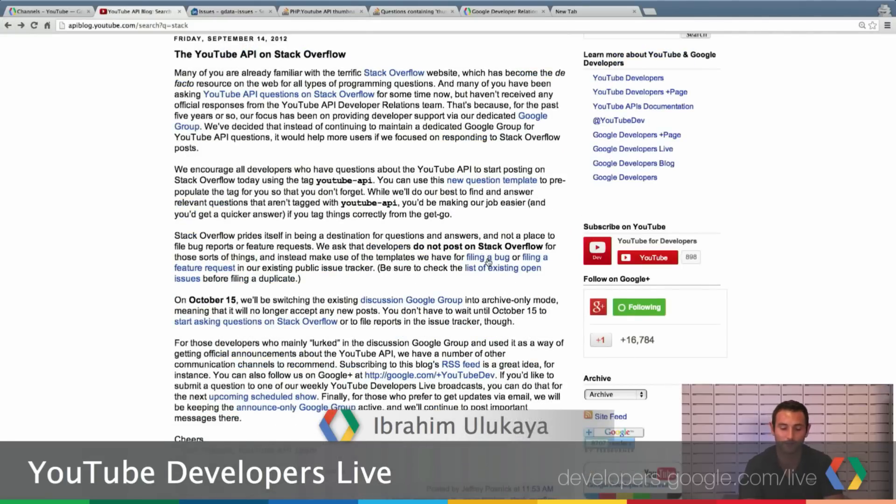
pyautogui.click(487, 257)
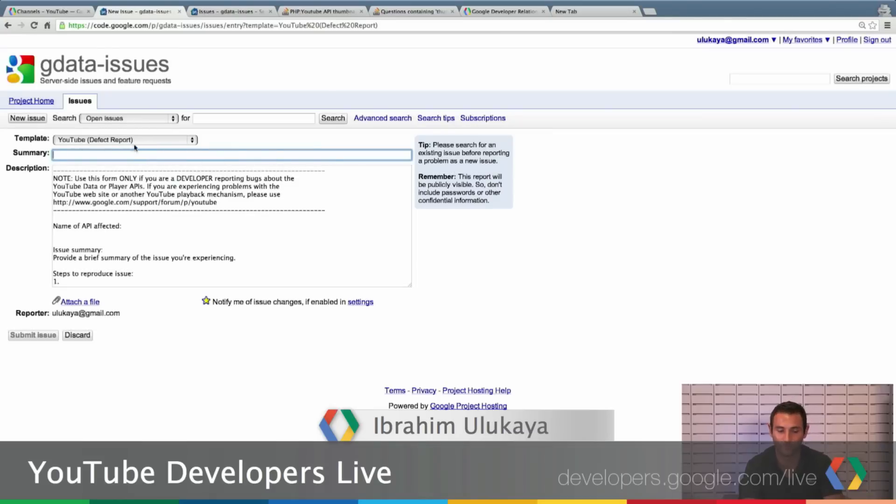
pyautogui.scroll(-3)
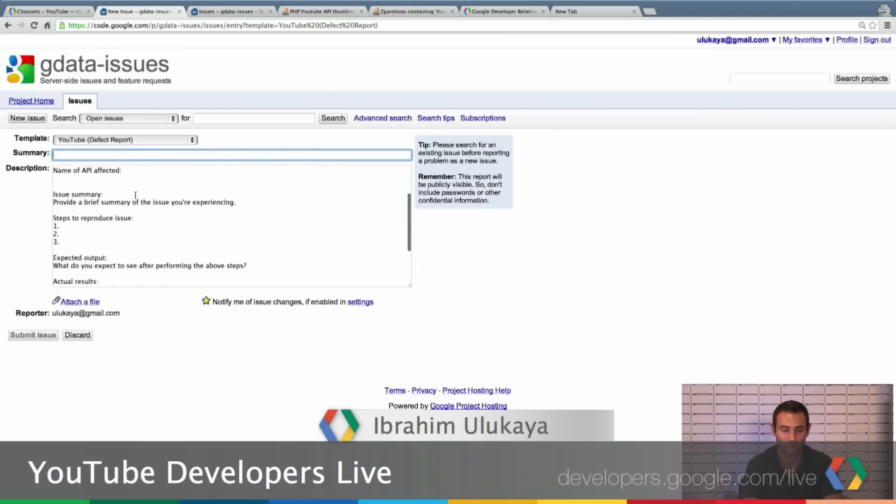
pyautogui.scroll(3)
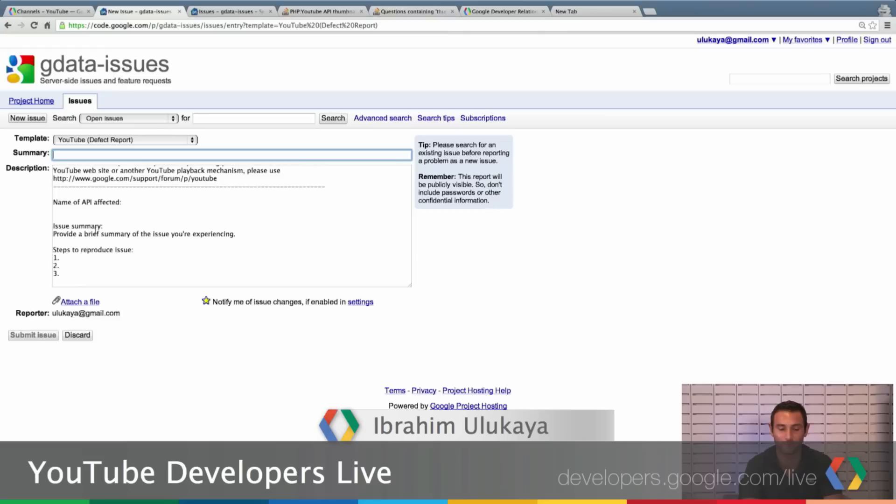
pyautogui.rightClick(93, 217)
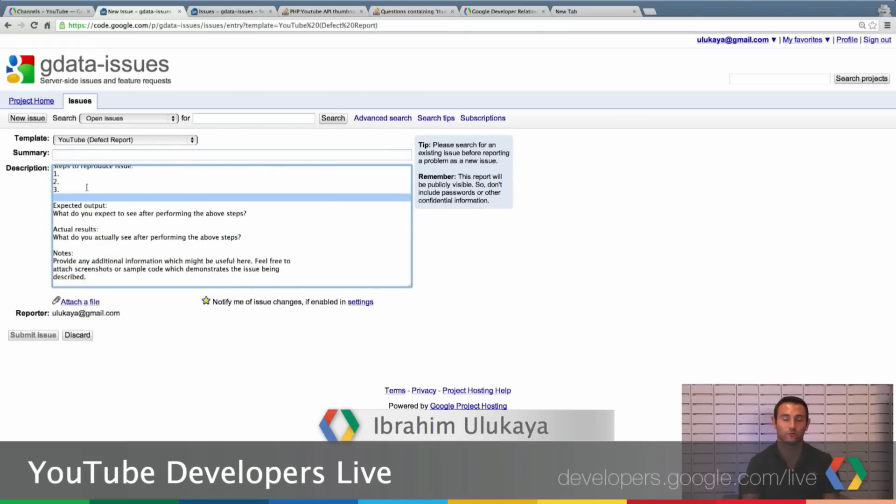
pyautogui.scroll(3)
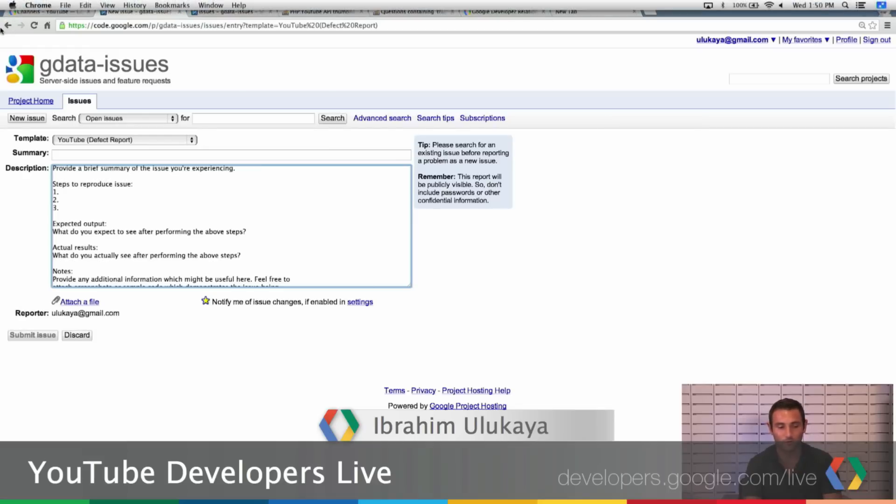
pyautogui.click(137, 11)
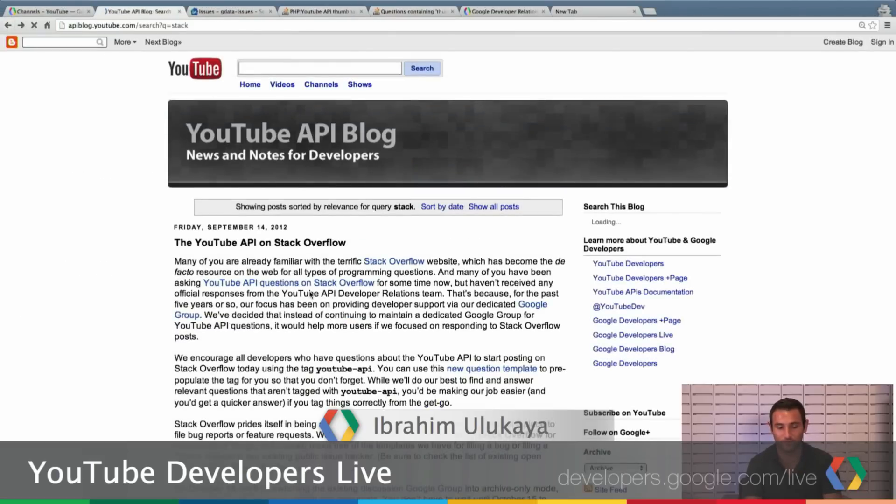
# - View the YouTube Enhancement Request template from the blog post, then return and scroll down
pyautogui.scroll(-3)
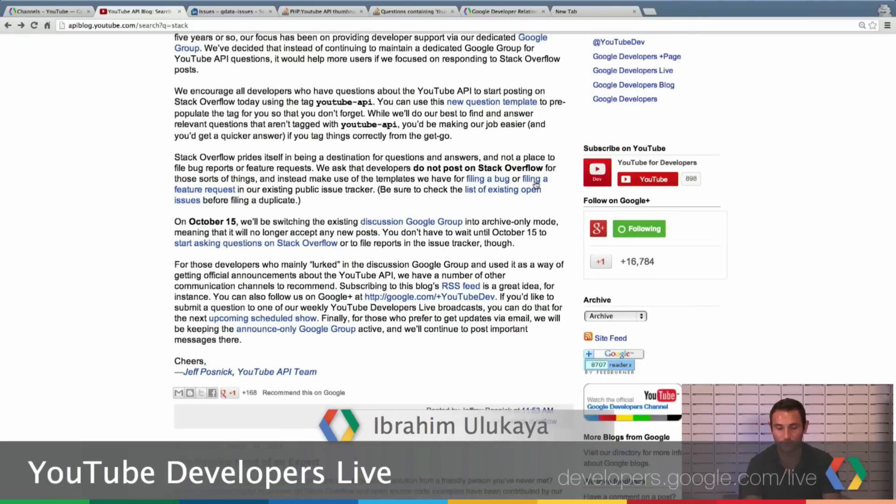
pyautogui.click(204, 189)
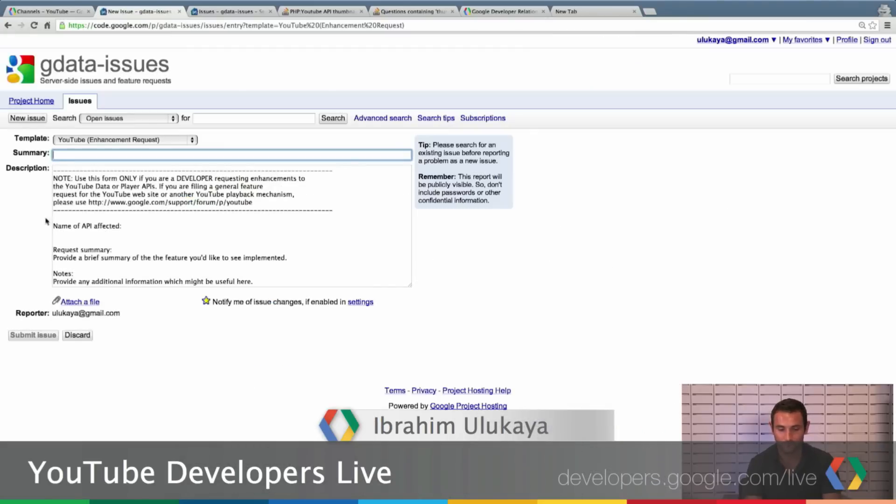
pyautogui.click(229, 223)
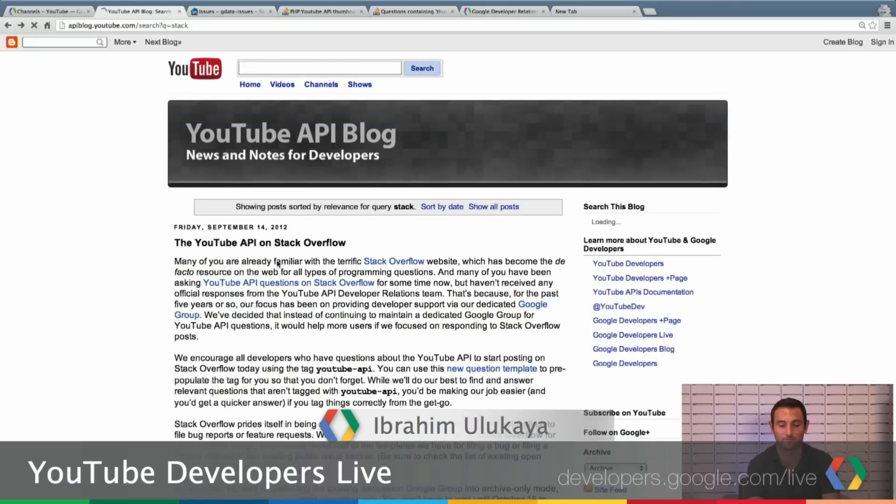
pyautogui.scroll(-3)
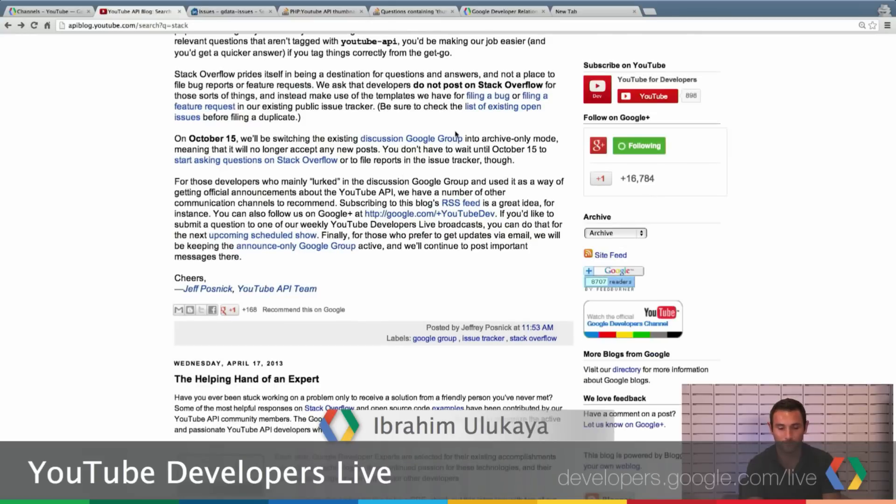
pyautogui.moveTo(491, 112)
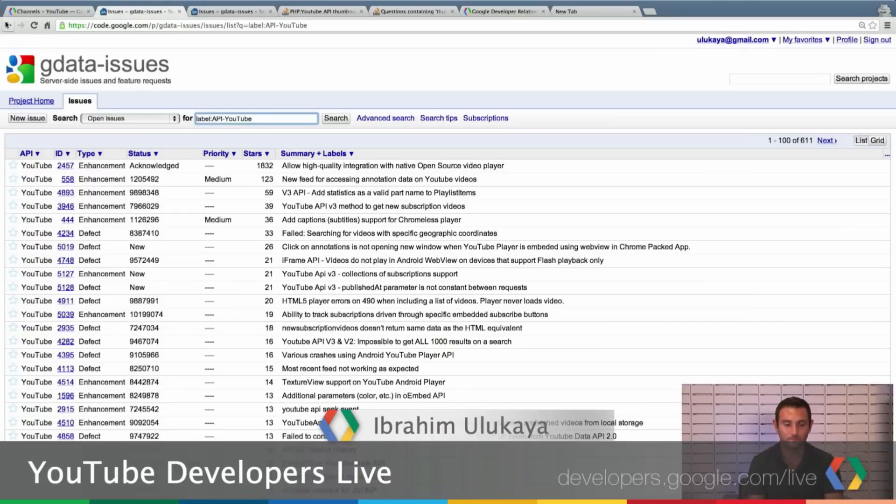
# - Cycle through the Channels docs, thumbnails.set question and CORS issues, ending on Developer Relations Jobs
pyautogui.click(137, 11)
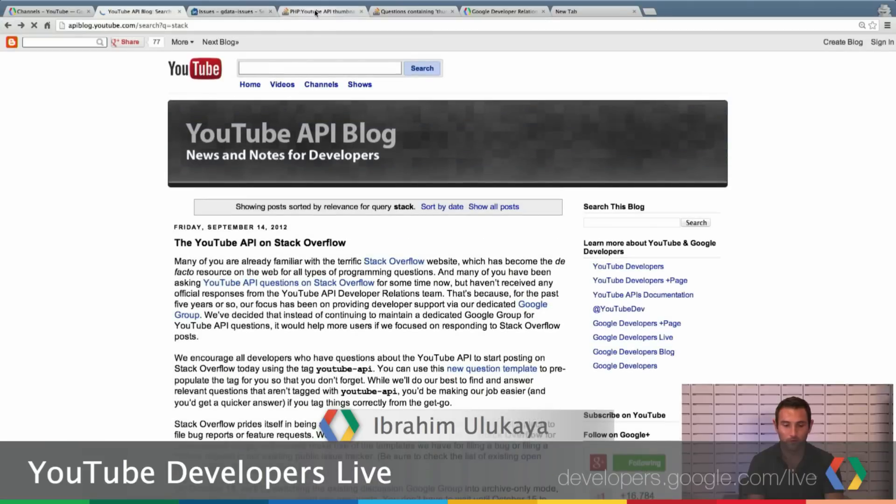
pyautogui.click(46, 10)
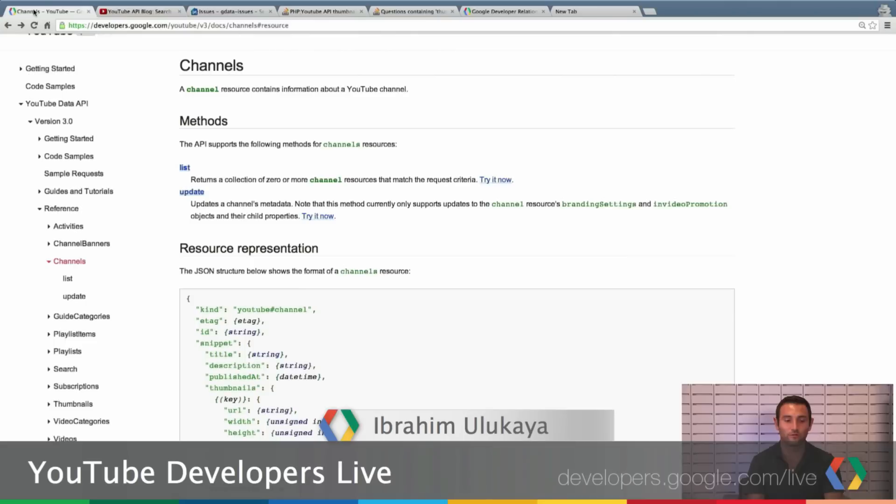
pyautogui.moveTo(288, 191)
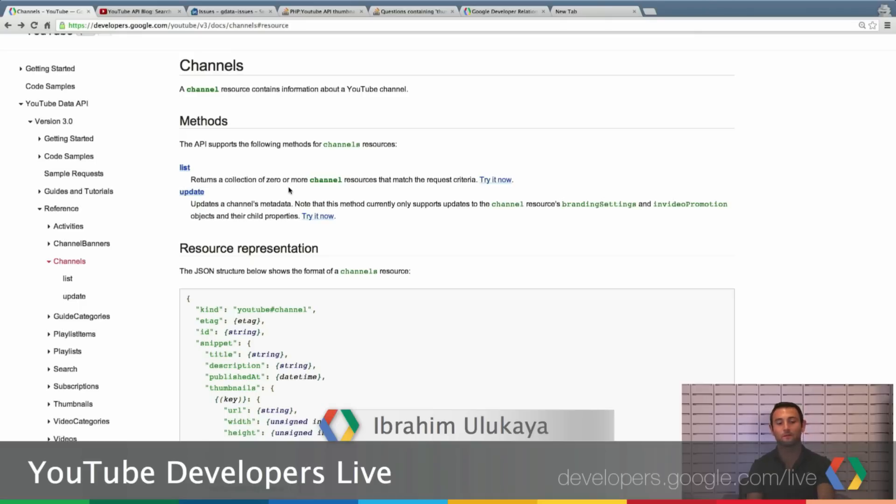
pyautogui.click(320, 11)
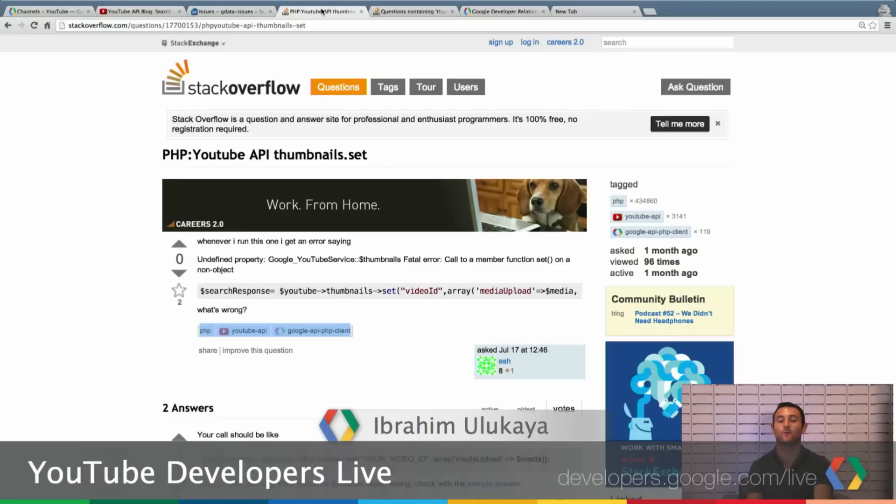
pyautogui.click(229, 11)
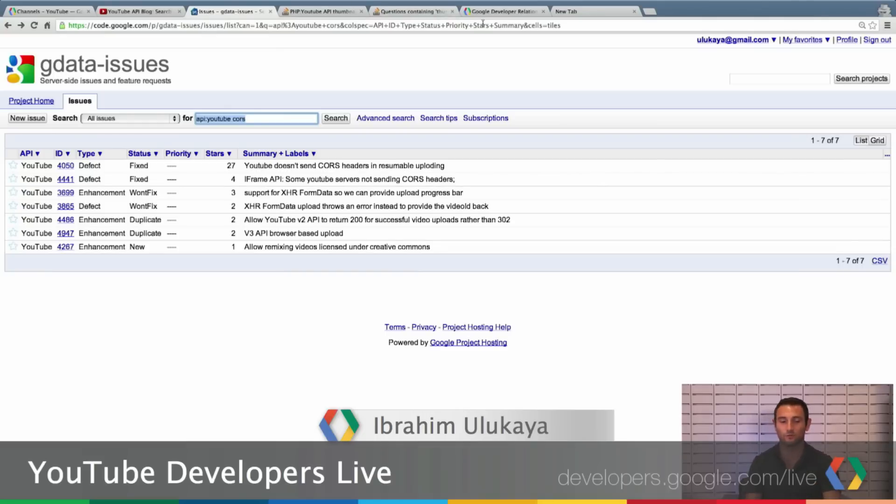
pyautogui.click(502, 11)
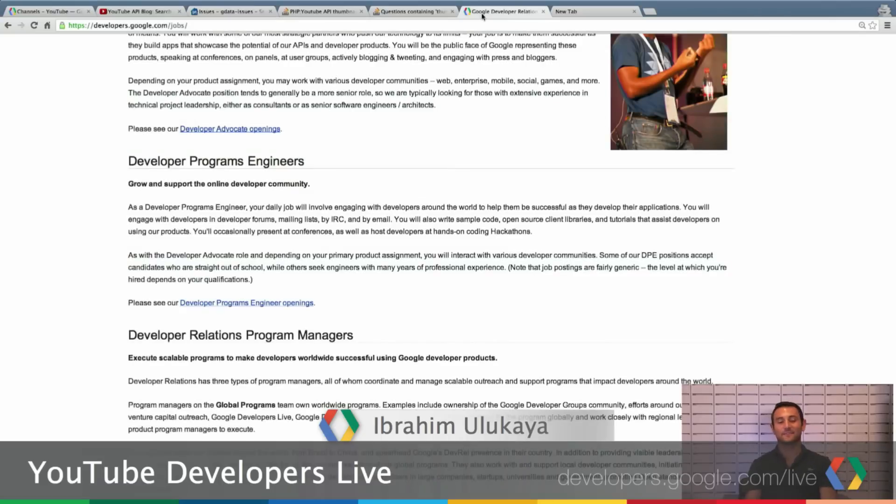
pyautogui.scroll(3)
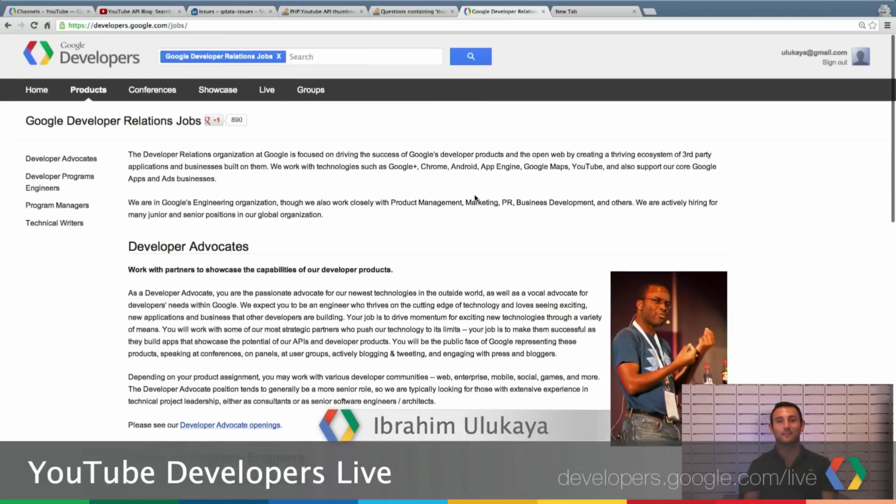